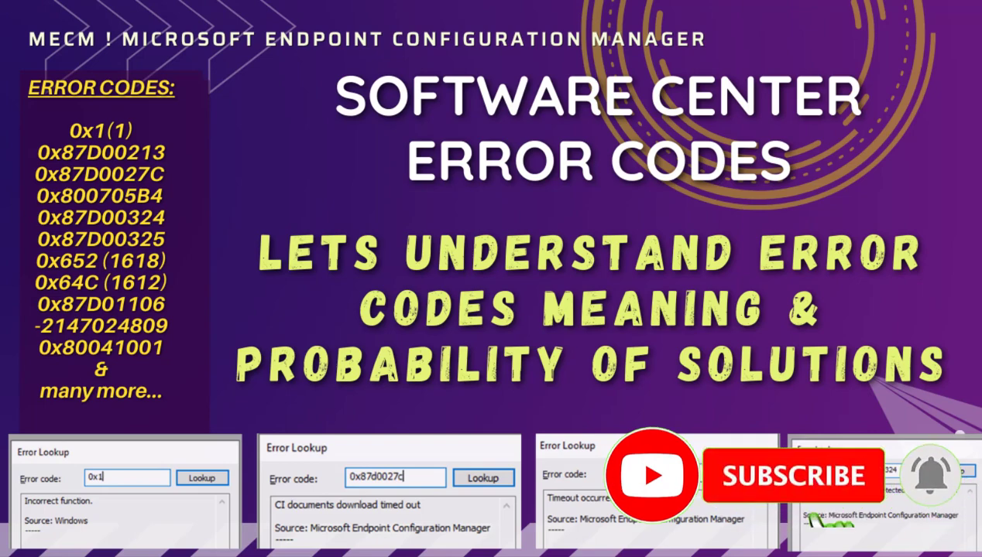
# - Switch to the sheet of Error Lookup screenshots for codes 0x1 and 0x87D00213
pyautogui.click(788, 477)
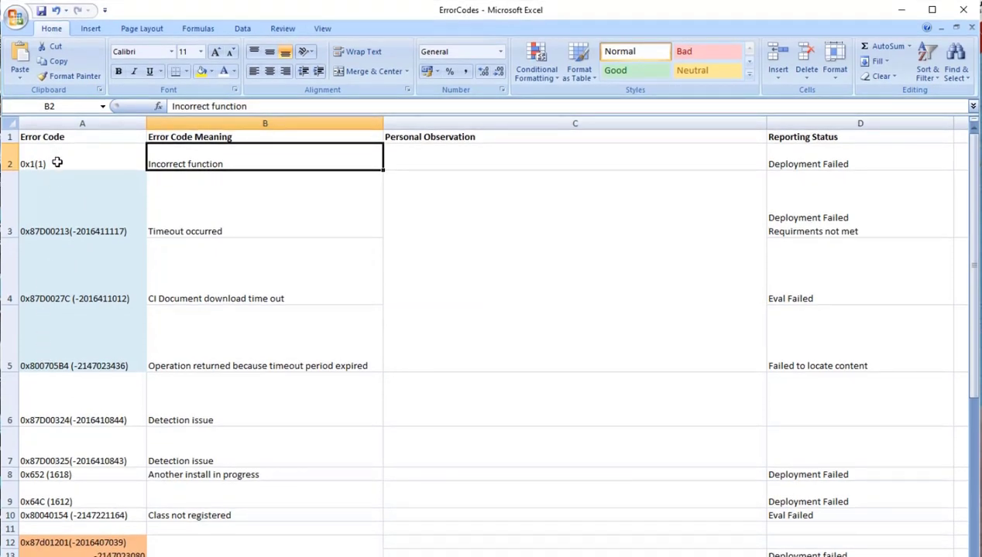
pyautogui.moveTo(62, 384)
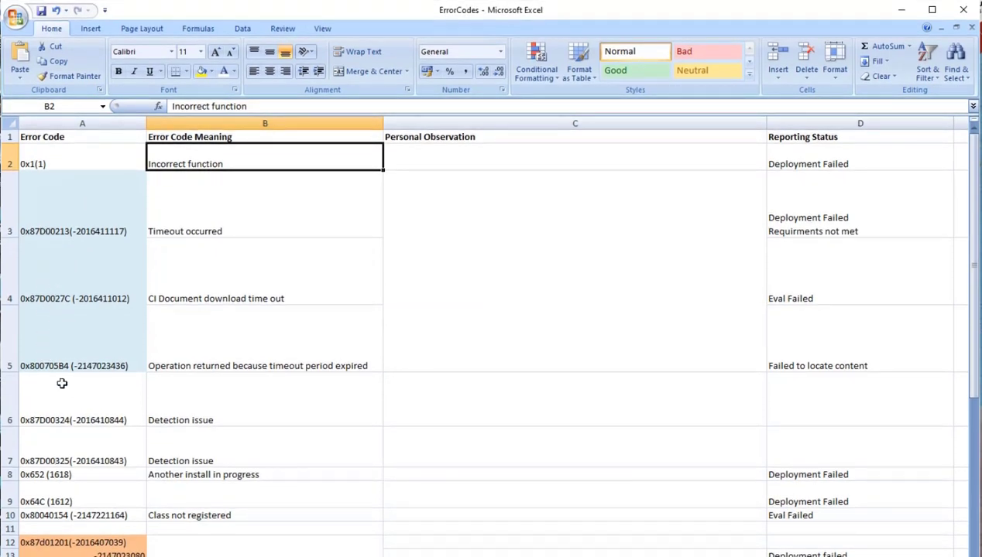
pyautogui.moveTo(90, 502)
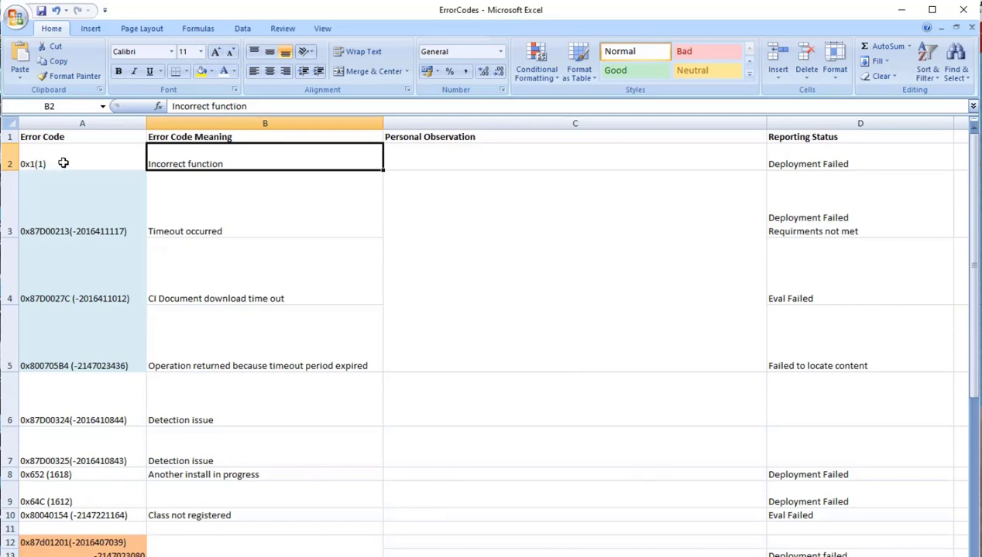
pyautogui.moveTo(214, 164)
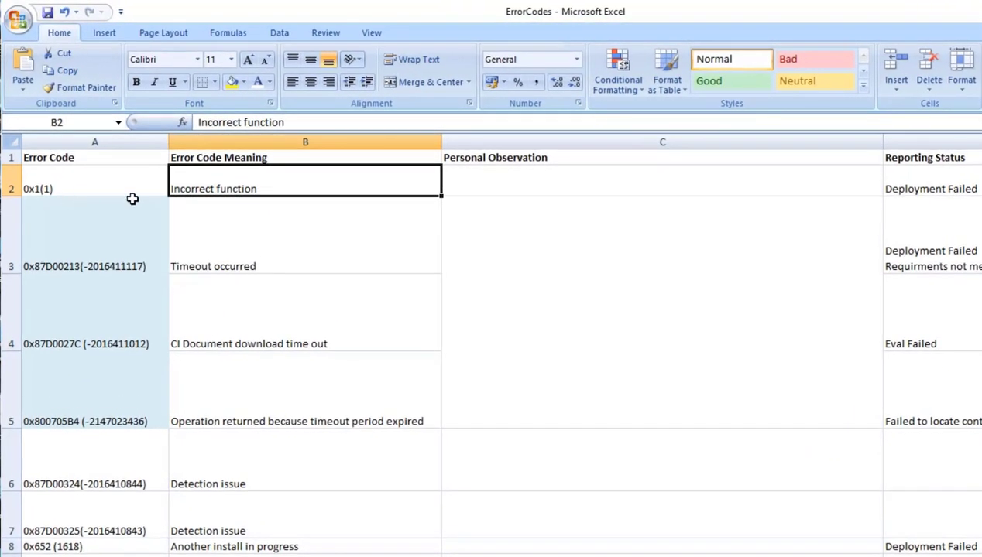
pyautogui.moveTo(191, 546)
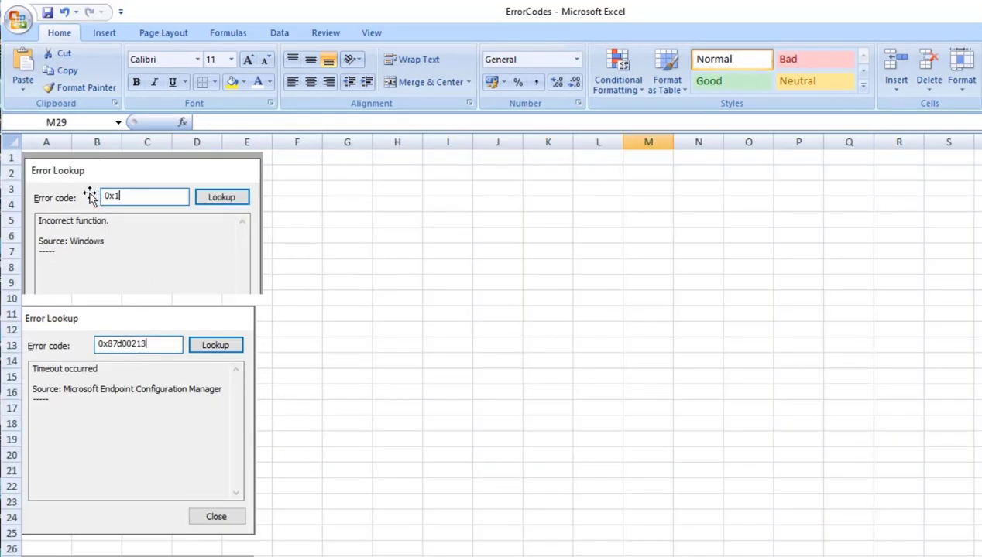
pyautogui.moveTo(70, 282)
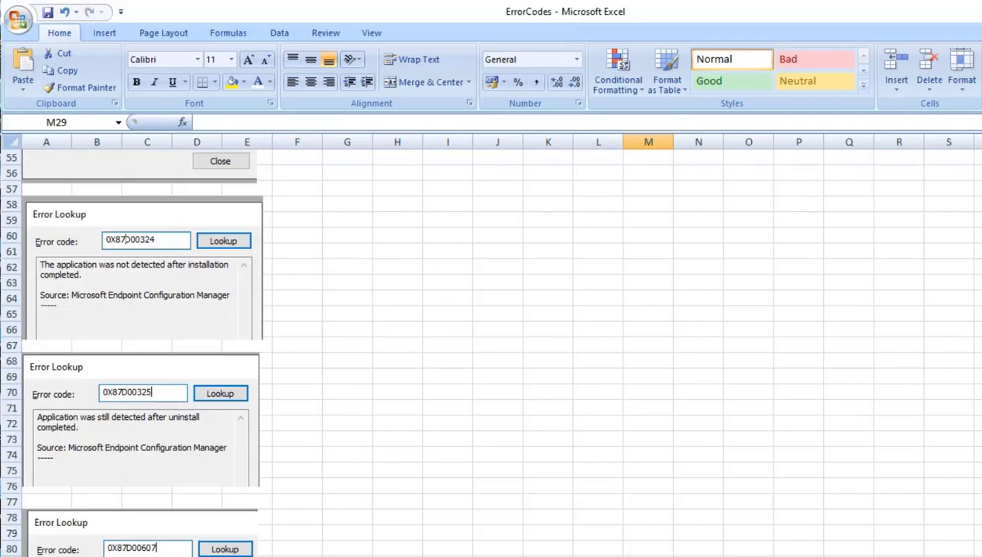
# - Scroll down to the 0x87D00324 and 0x87D00325 detection messages in the lookup sheet
pyautogui.scroll(-3)
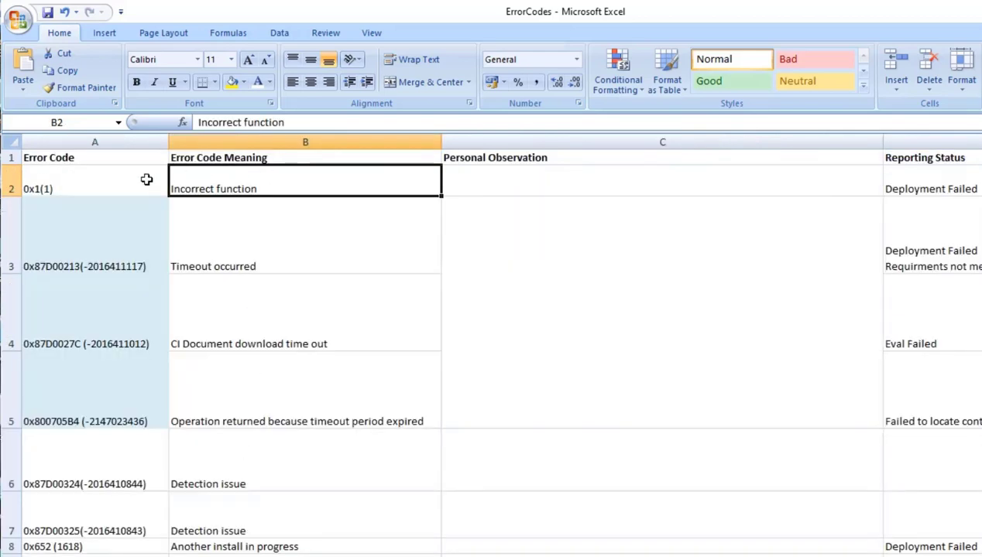
pyautogui.moveTo(34, 192)
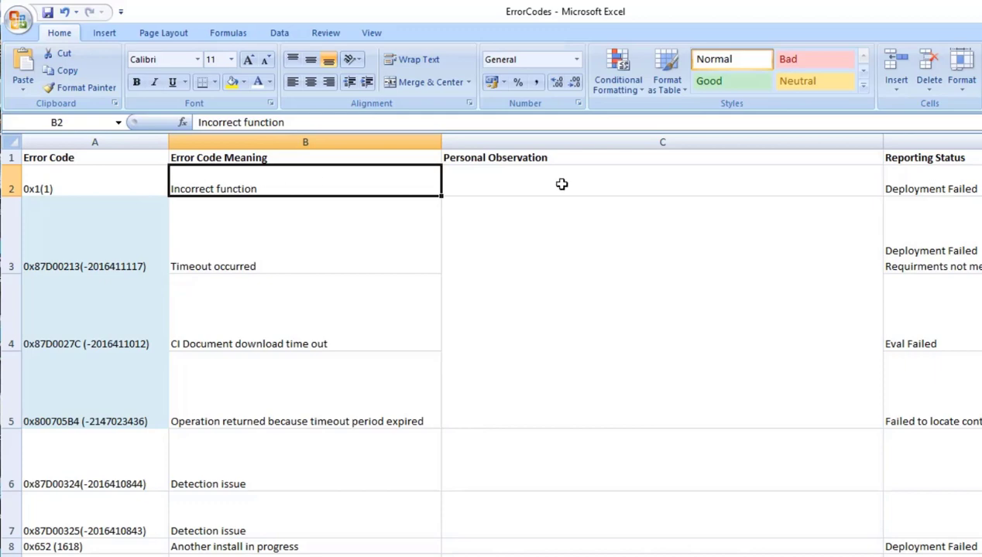
# - Select the Personal Observation cell C2 for error 0x1(1)
pyautogui.click(560, 182)
pyautogui.write('Residuals found in device also app present in Appwiz, uninstall restart, check install , if still problem persist check registry')
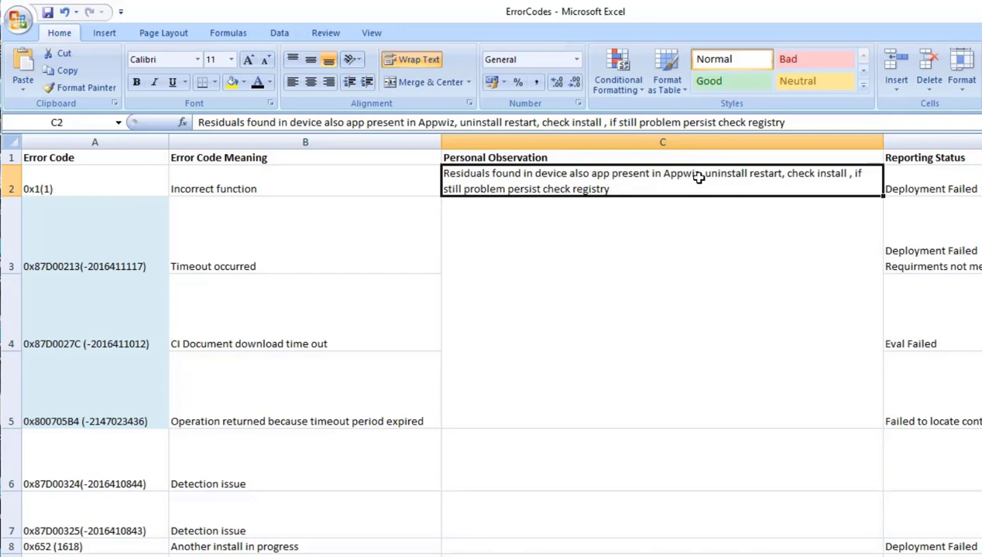
pyautogui.moveTo(695, 180)
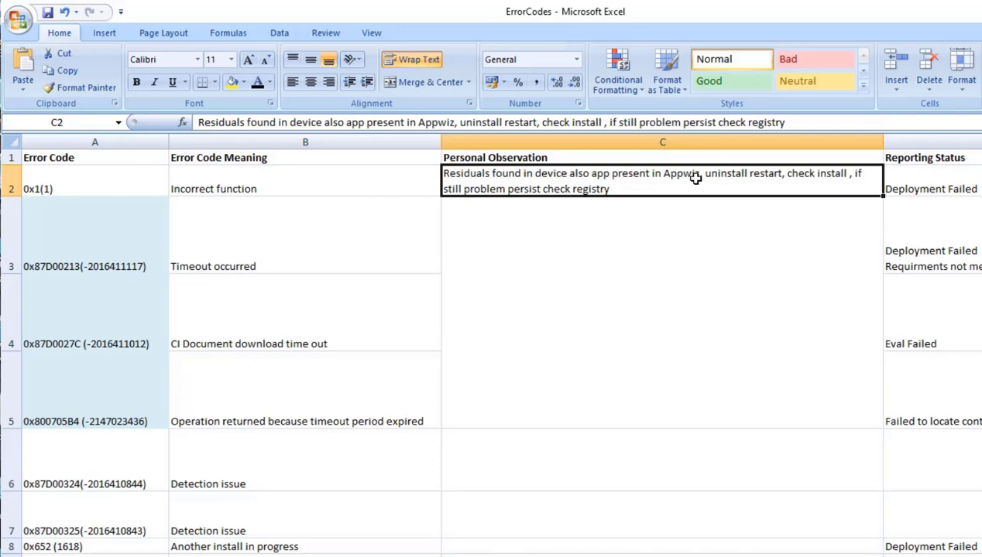
pyautogui.moveTo(304, 207)
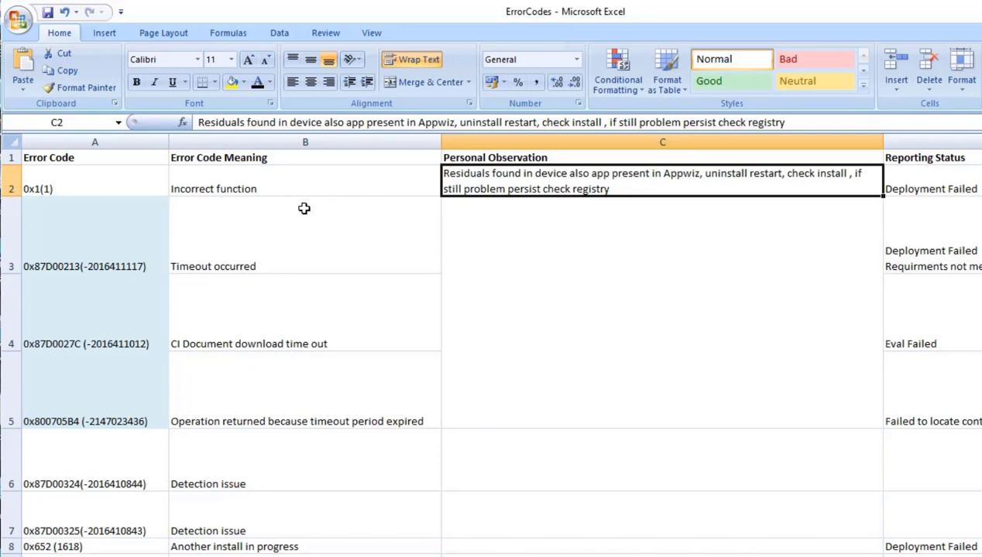
pyautogui.moveTo(456, 185)
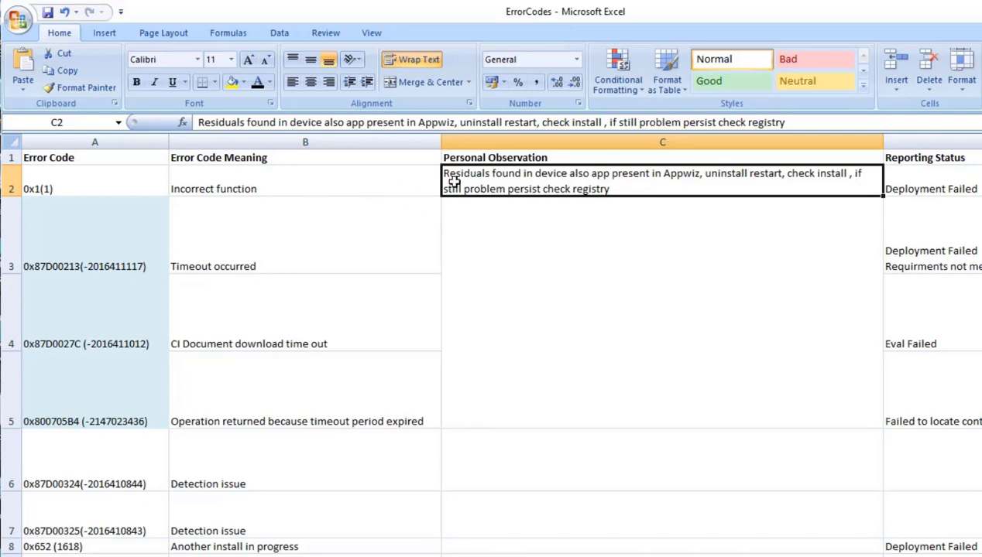
pyautogui.moveTo(594, 189)
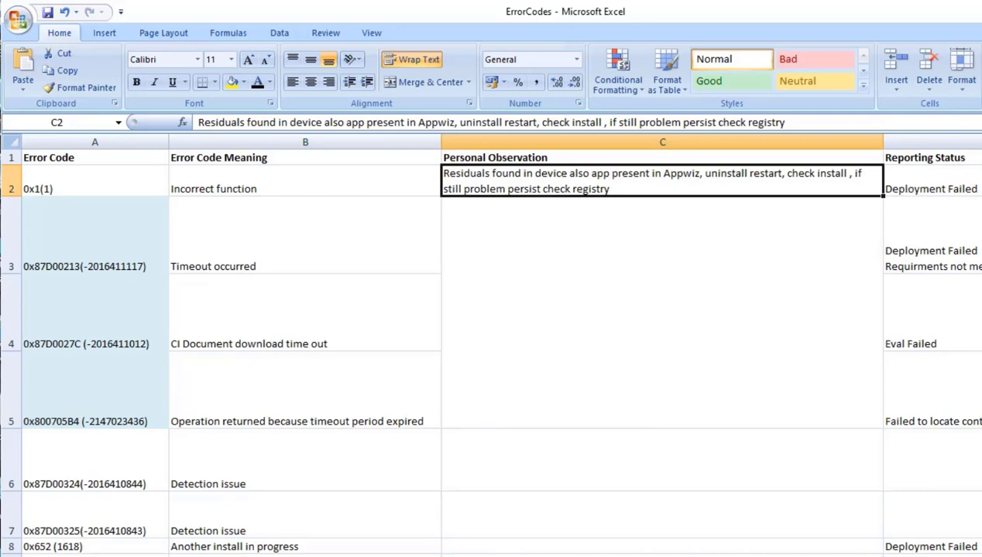
pyautogui.moveTo(235, 291)
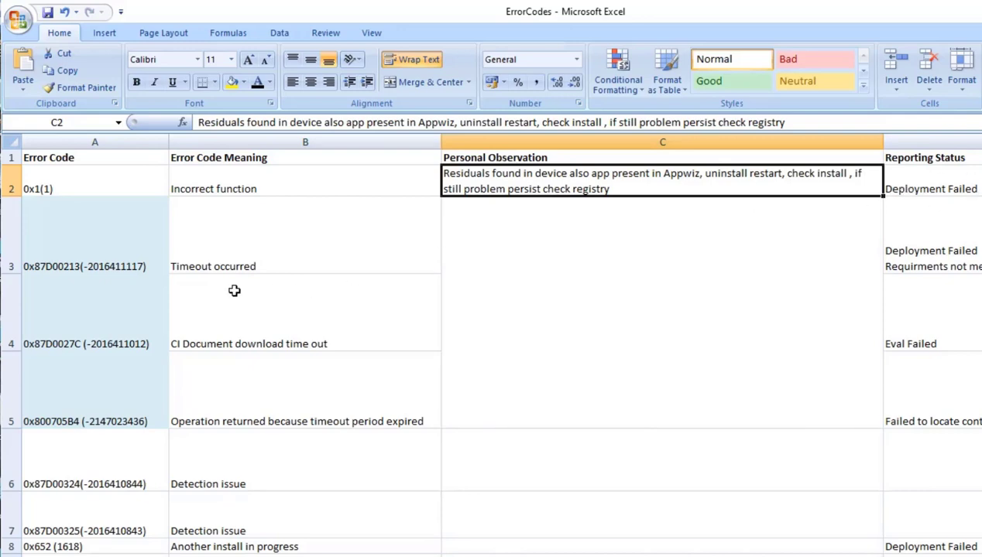
pyautogui.moveTo(53, 276)
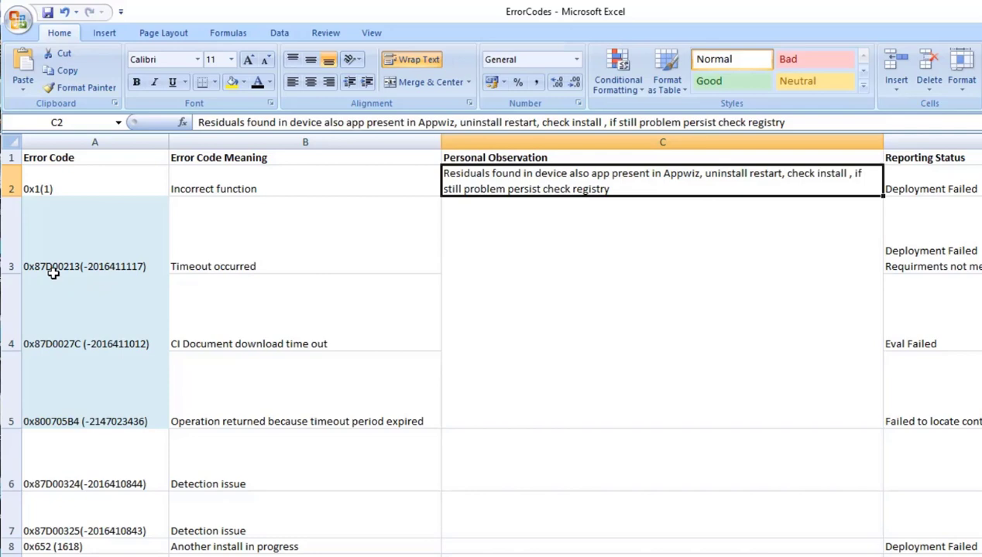
pyautogui.moveTo(90, 351)
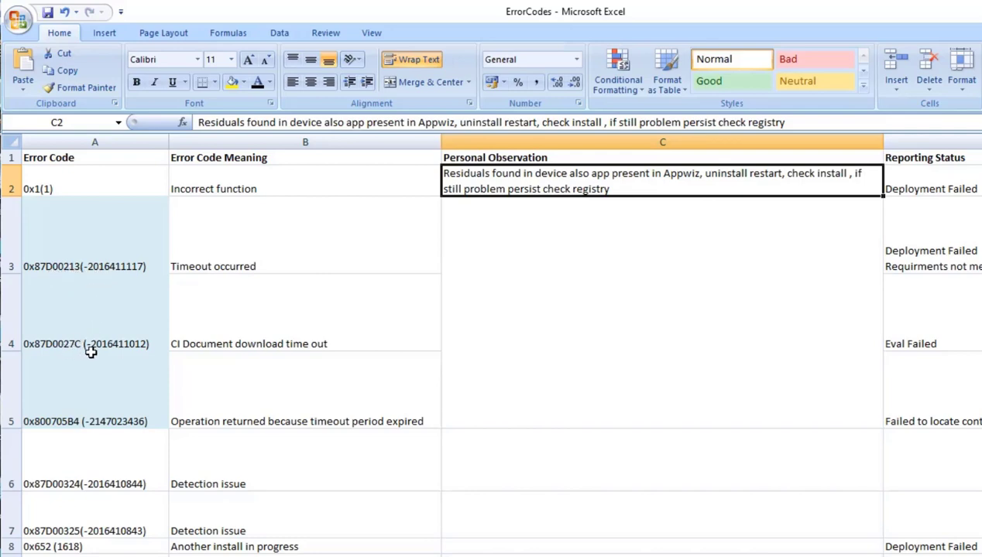
pyautogui.moveTo(94, 246)
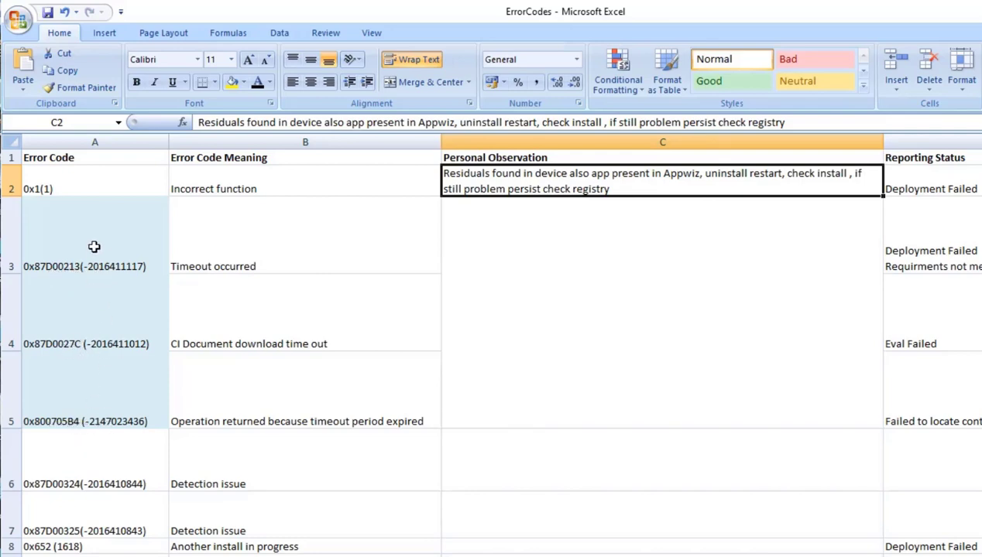
pyautogui.moveTo(229, 325)
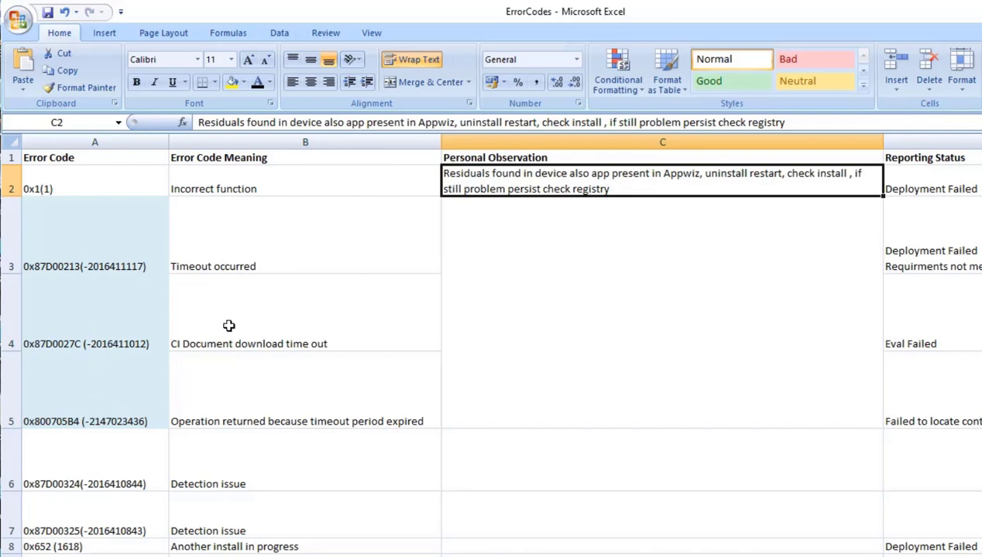
pyautogui.moveTo(399, 434)
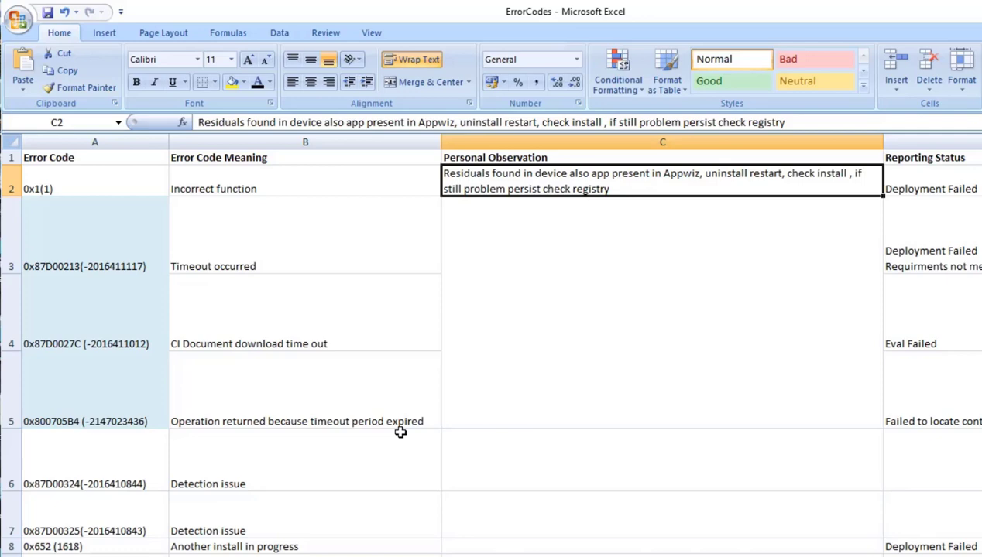
pyautogui.moveTo(272, 257)
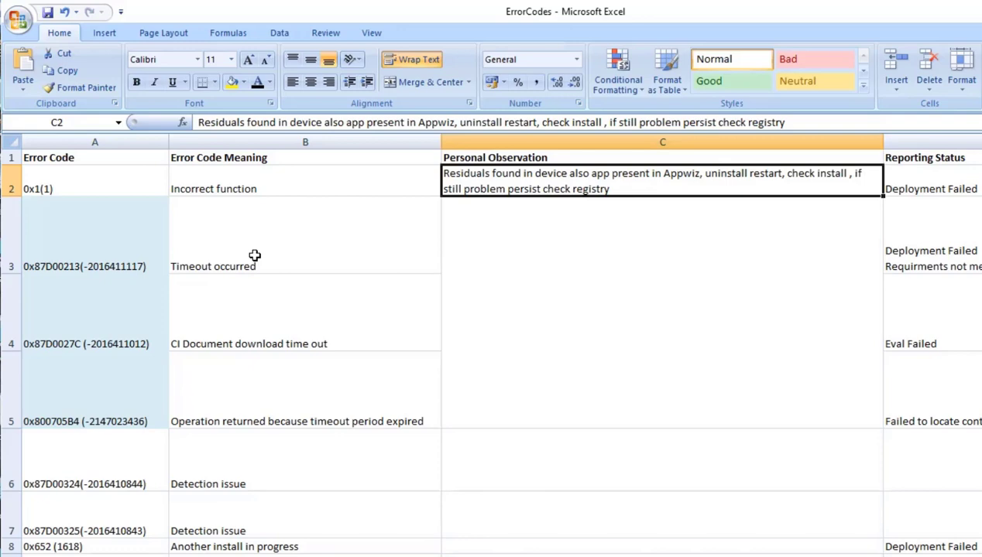
pyautogui.moveTo(527, 275)
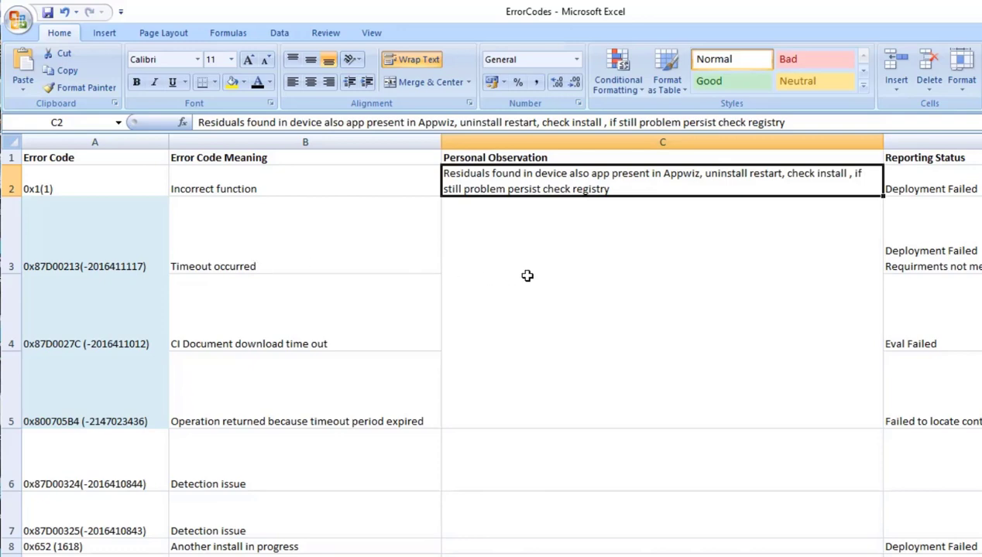
pyautogui.moveTo(95, 202)
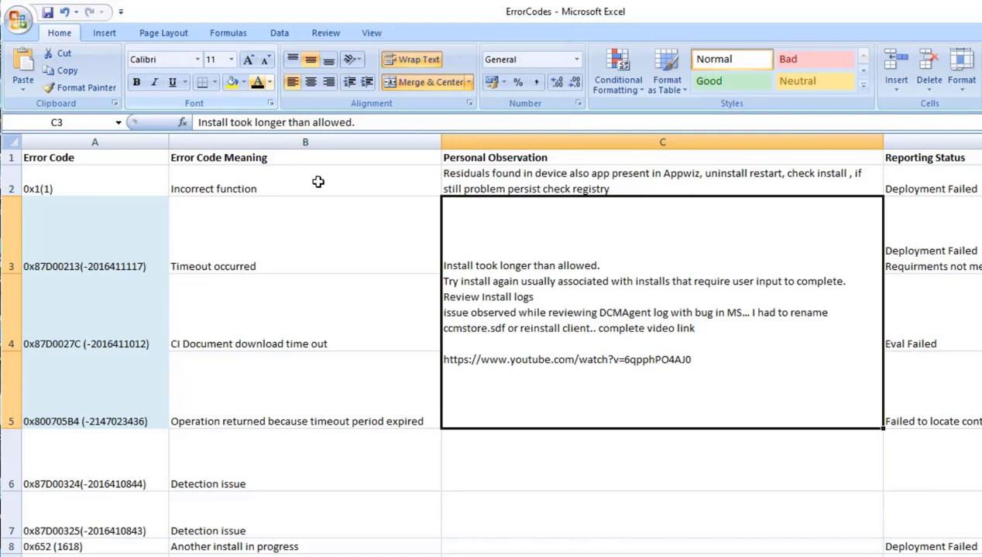
pyautogui.moveTo(642, 432)
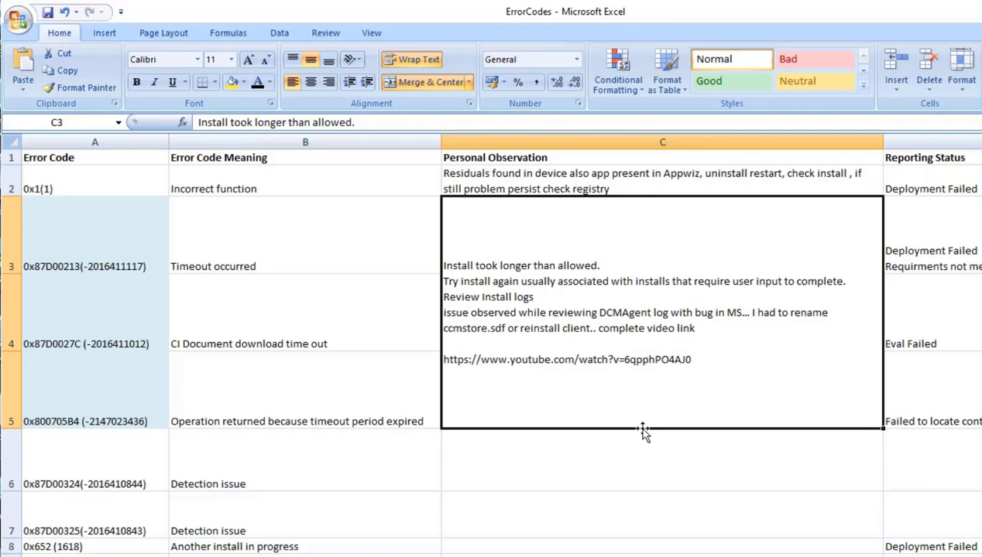
pyautogui.moveTo(616, 366)
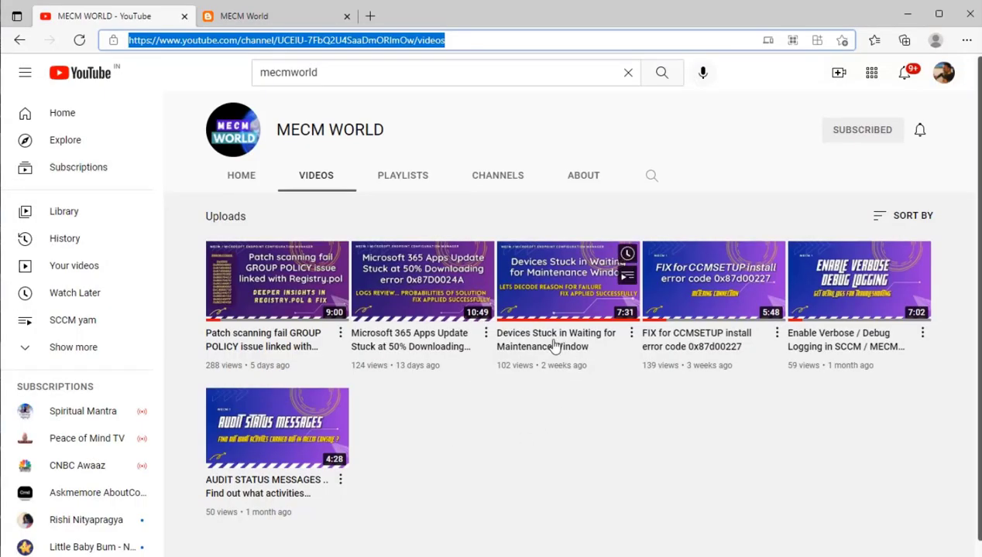
pyautogui.moveTo(559, 294)
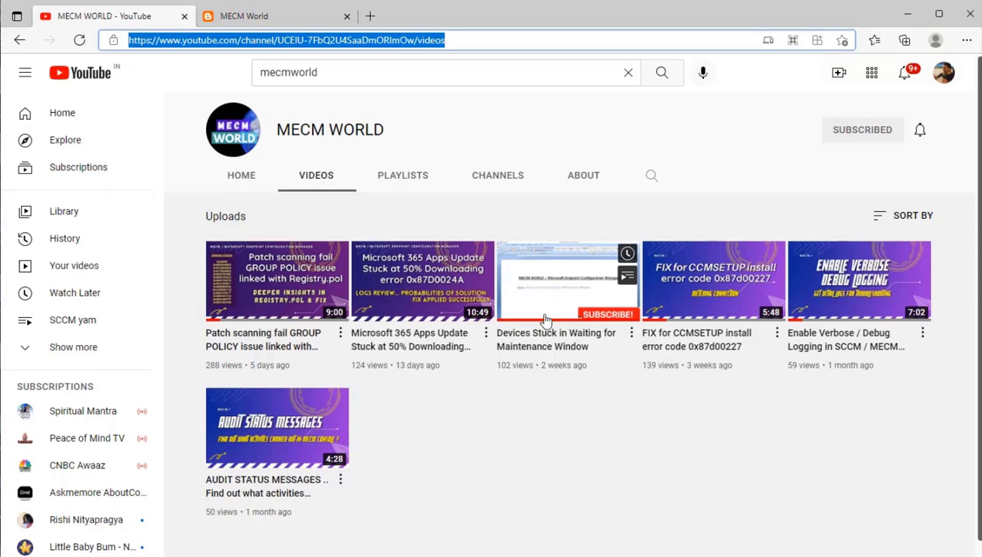
pyautogui.moveTo(532, 347)
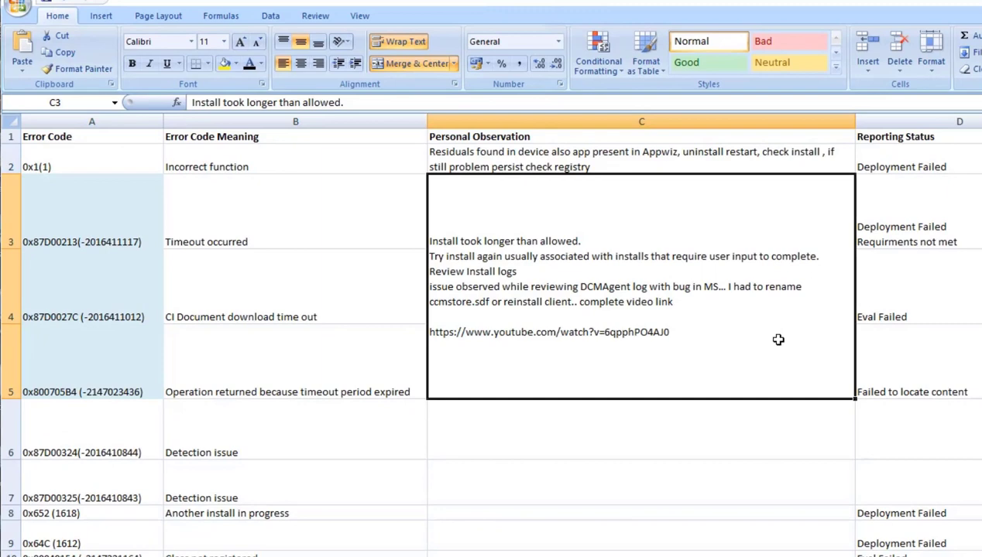
pyautogui.moveTo(44, 459)
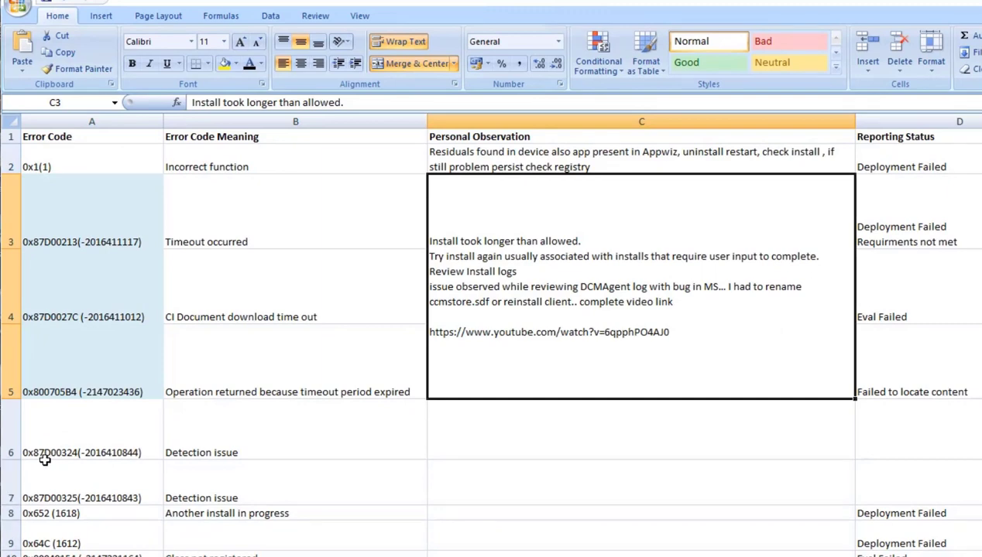
pyautogui.moveTo(223, 453)
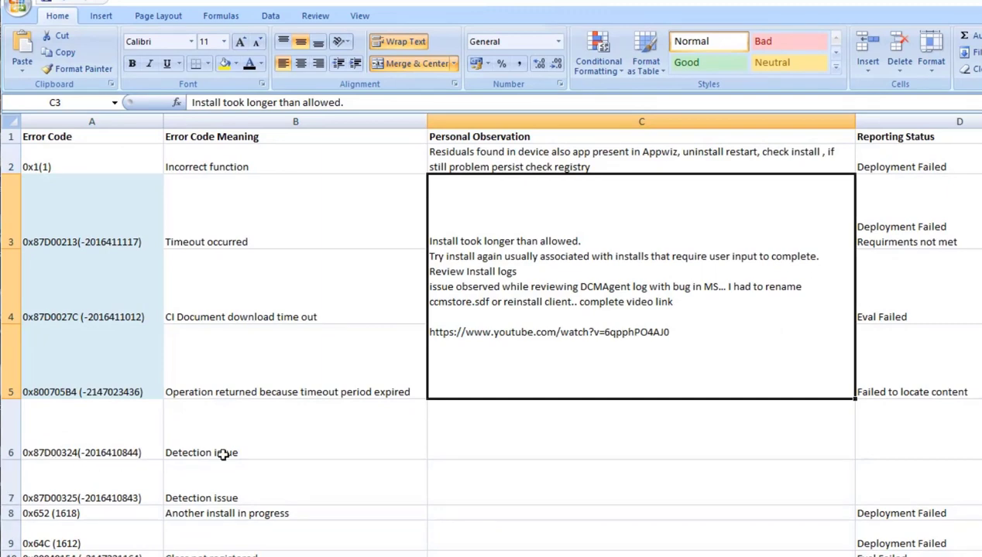
pyautogui.moveTo(214, 443)
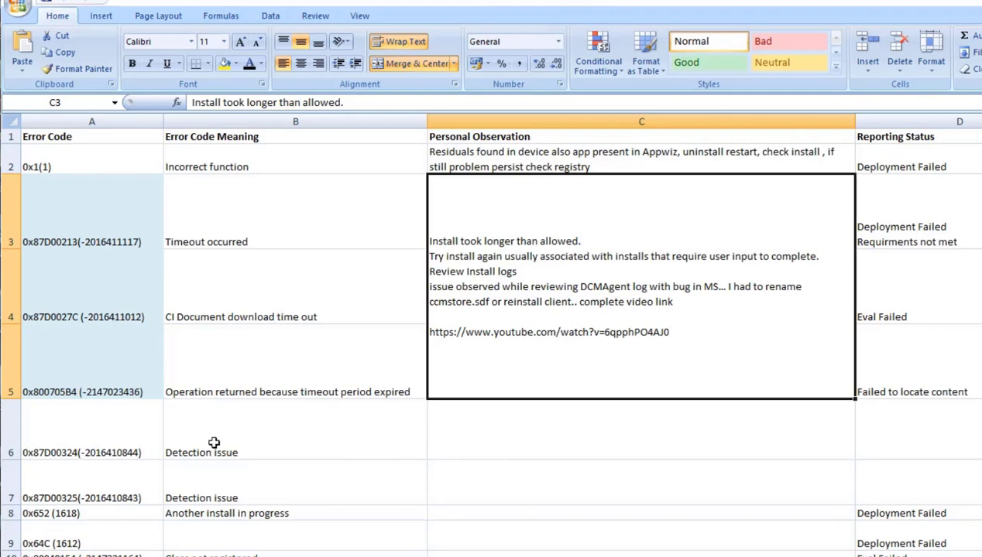
pyautogui.moveTo(298, 424)
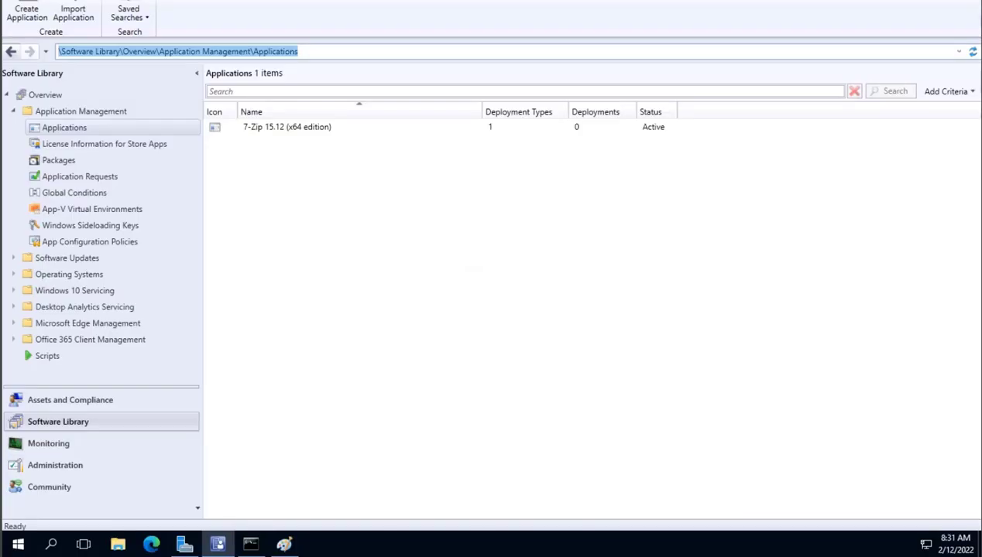
pyautogui.moveTo(72, 449)
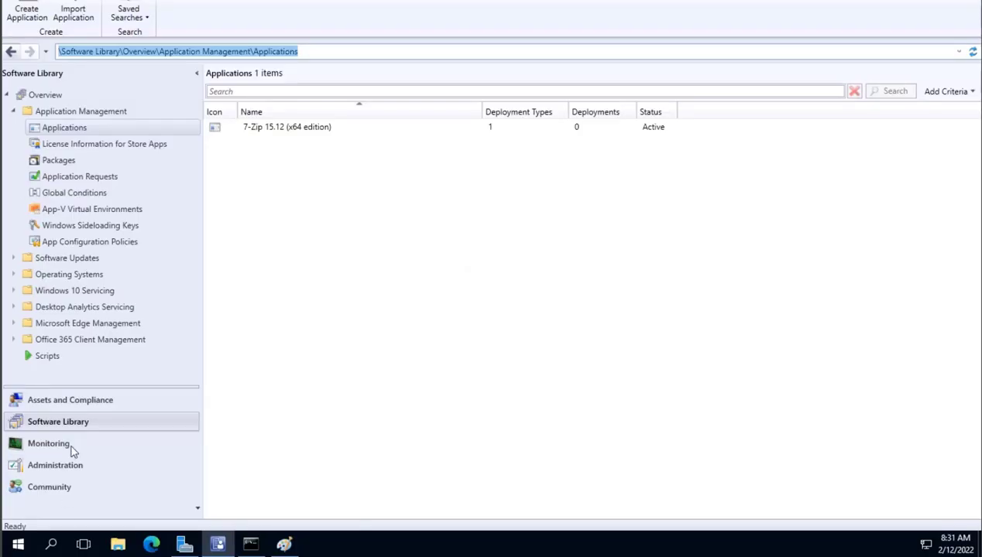
pyautogui.moveTo(336, 148)
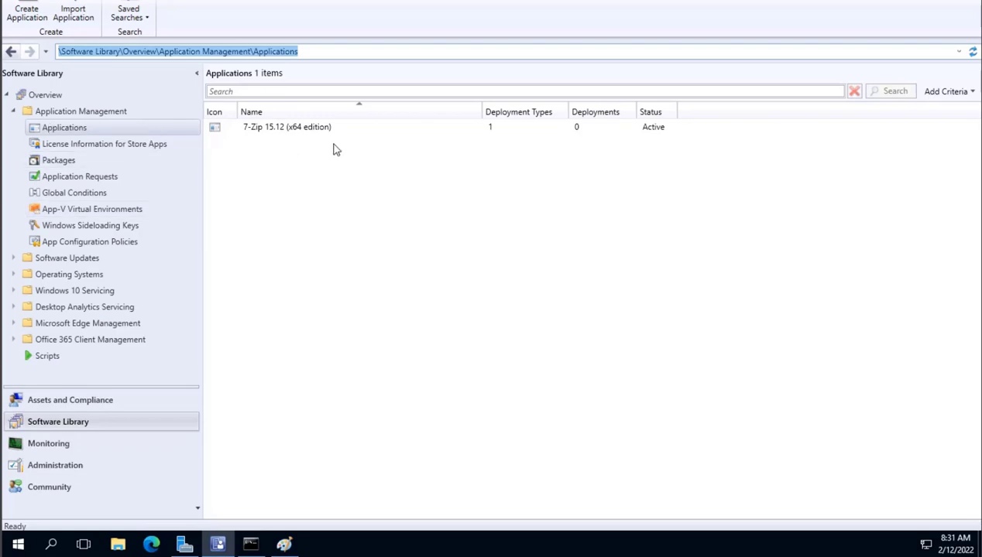
# - View the Detection Method of 7-Zip's Windows Installer deployment type from its Properties
pyautogui.rightClick(286, 127)
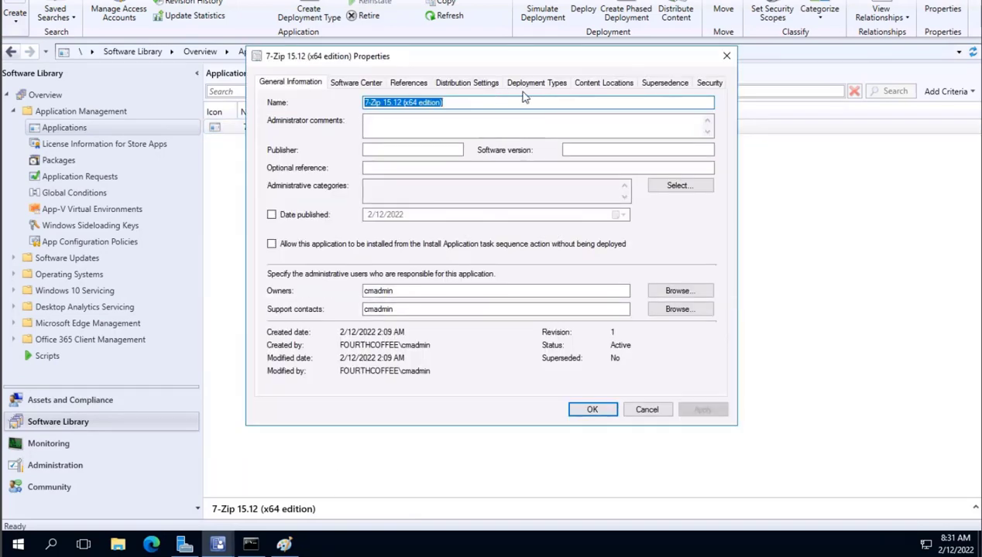
pyautogui.click(536, 82)
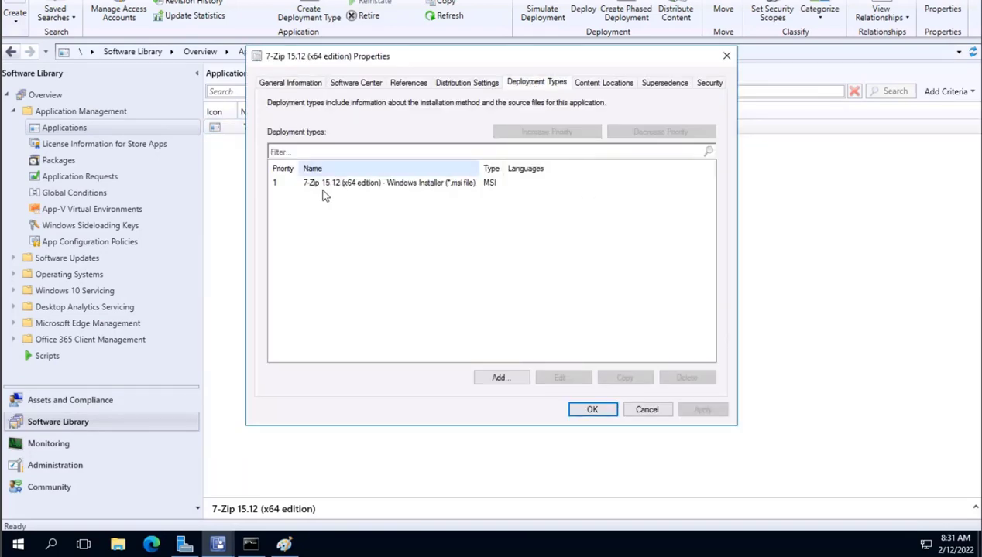
pyautogui.click(374, 183)
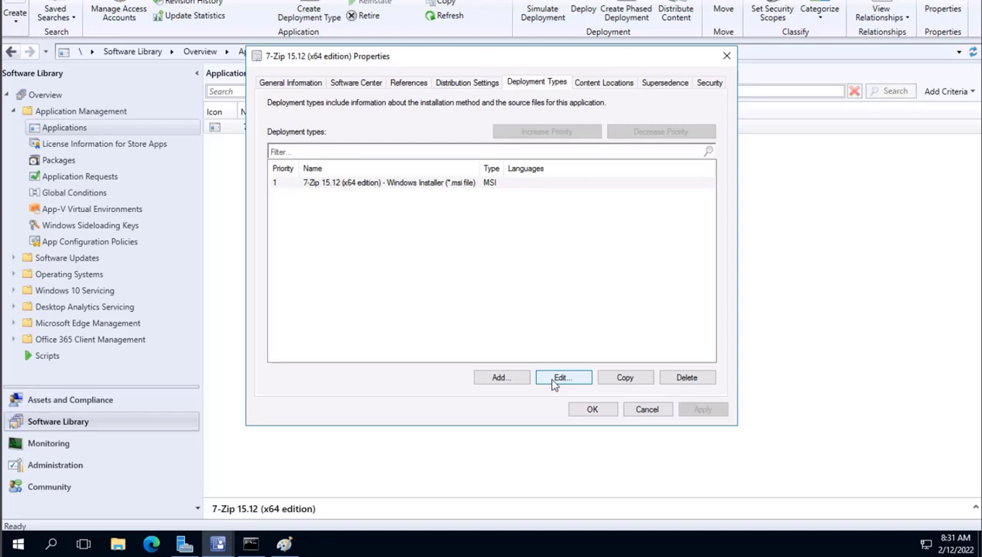
pyautogui.click(564, 378)
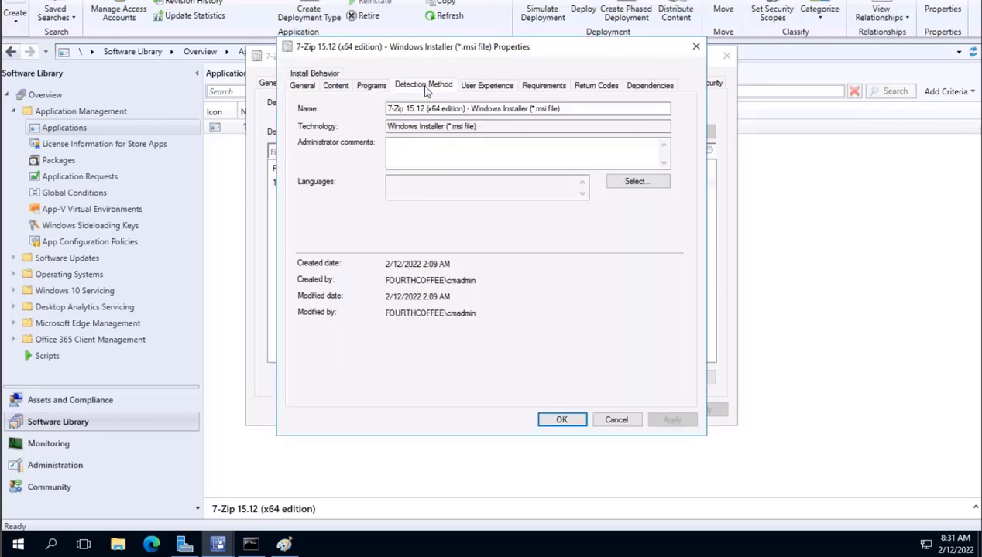
pyautogui.click(423, 85)
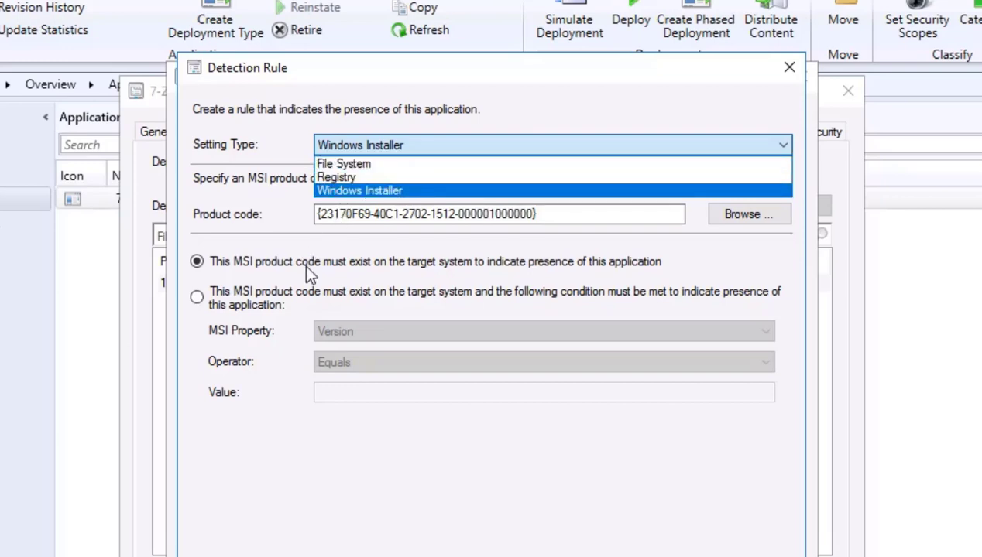
# - Keep Windows Installer as rule type and select the whole MSI product code
pyautogui.click(359, 191)
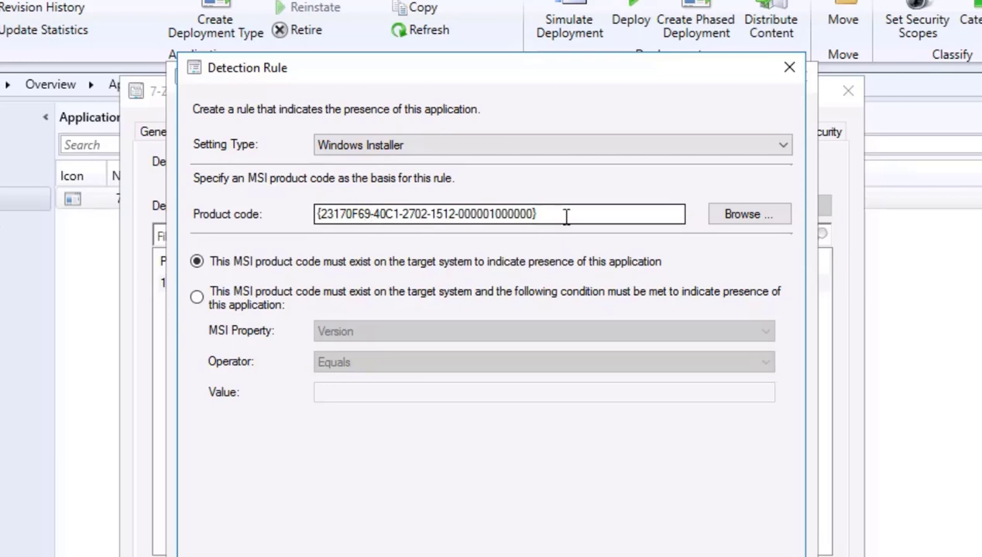
pyautogui.moveTo(568, 217)
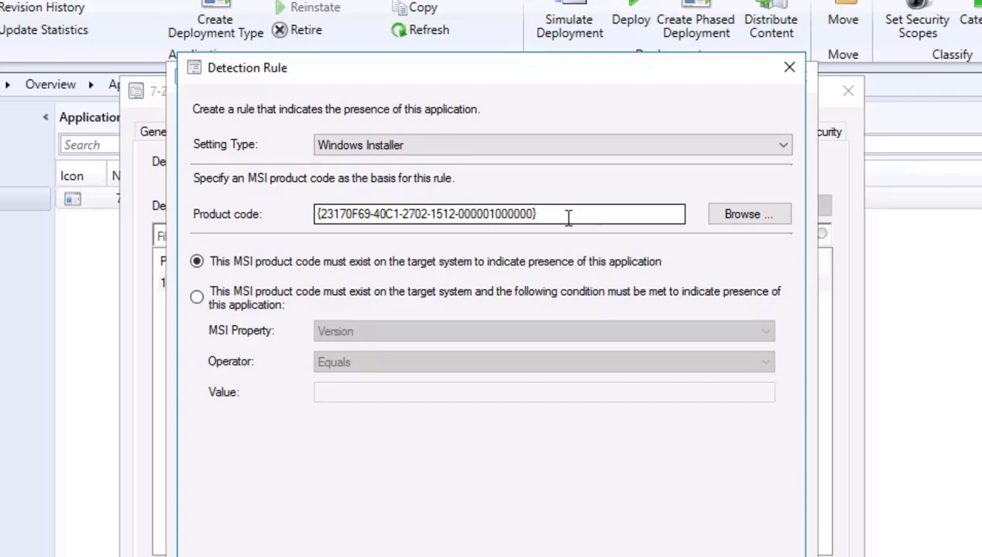
pyautogui.tripleClick(424, 214)
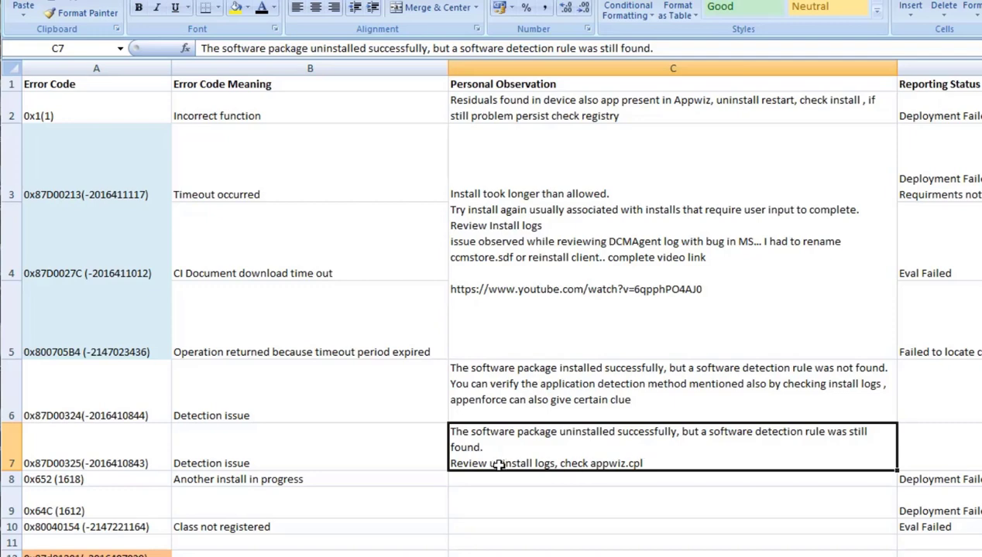
pyautogui.moveTo(660, 463)
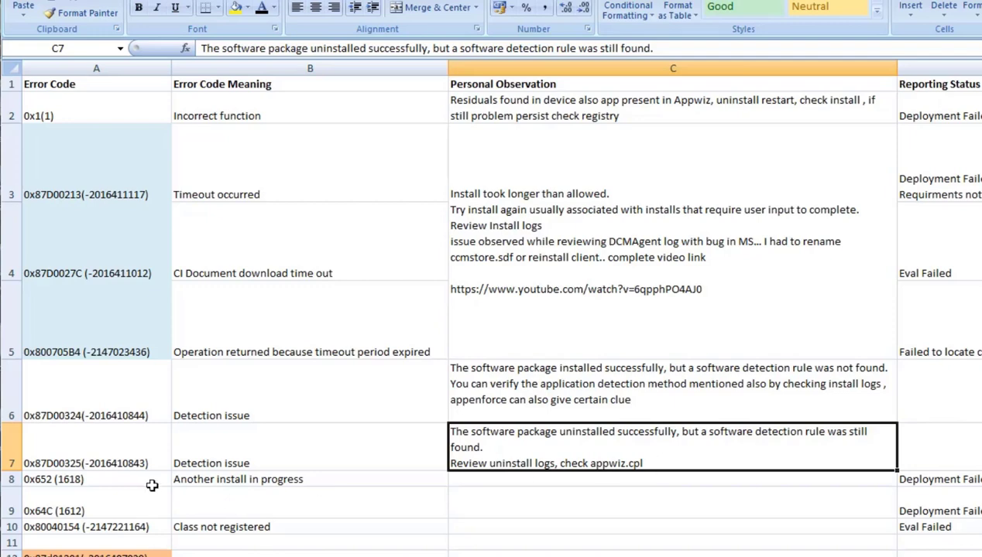
pyautogui.click(85, 480)
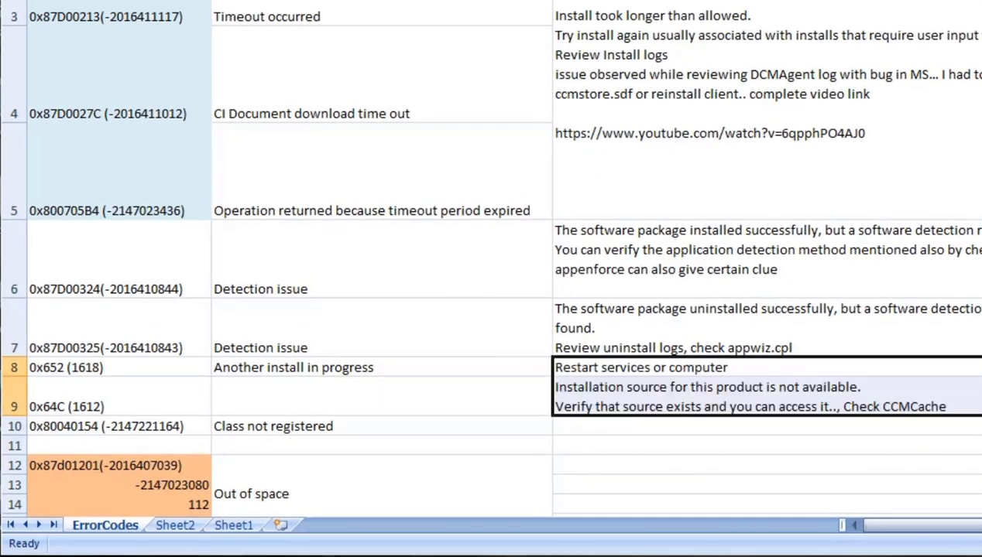
pyautogui.click(660, 367)
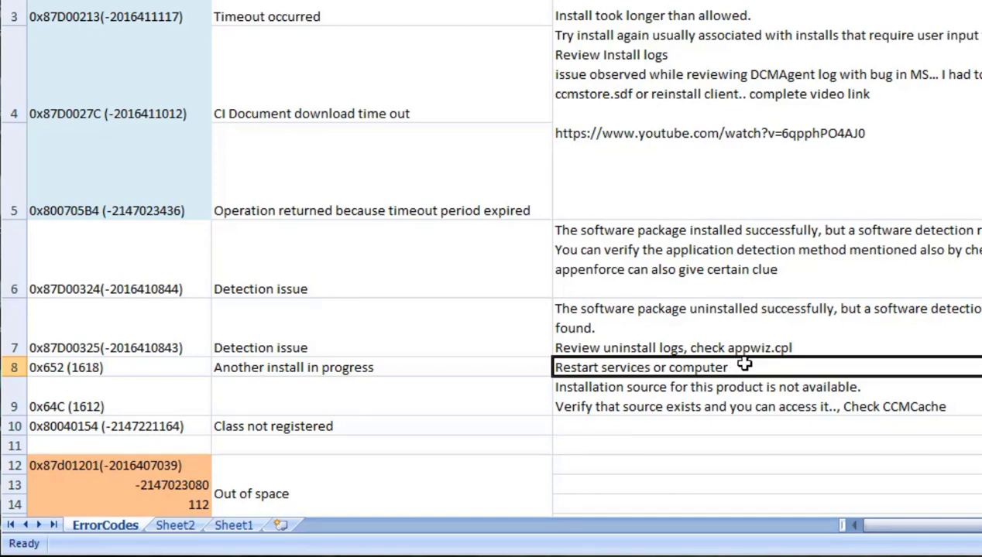
pyautogui.moveTo(737, 369)
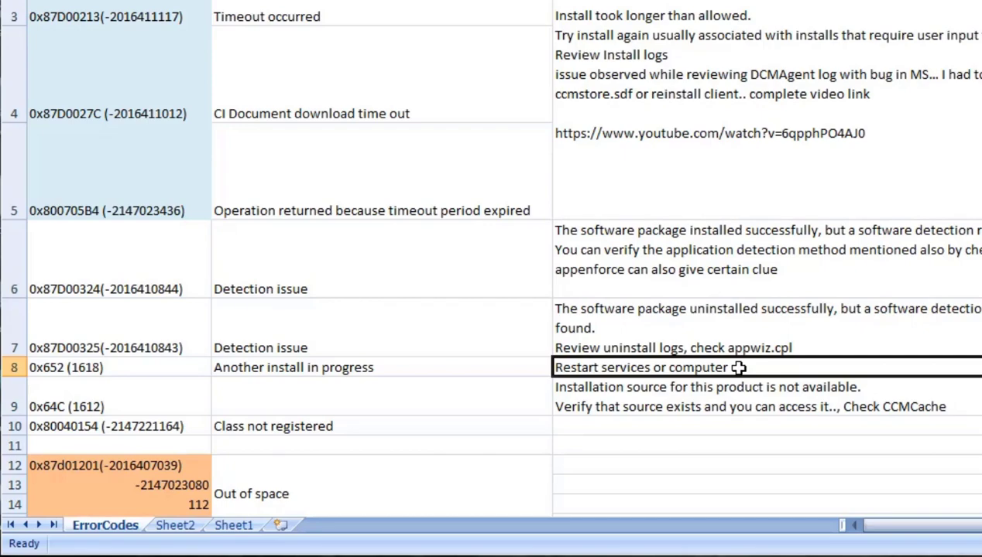
pyautogui.click(116, 406)
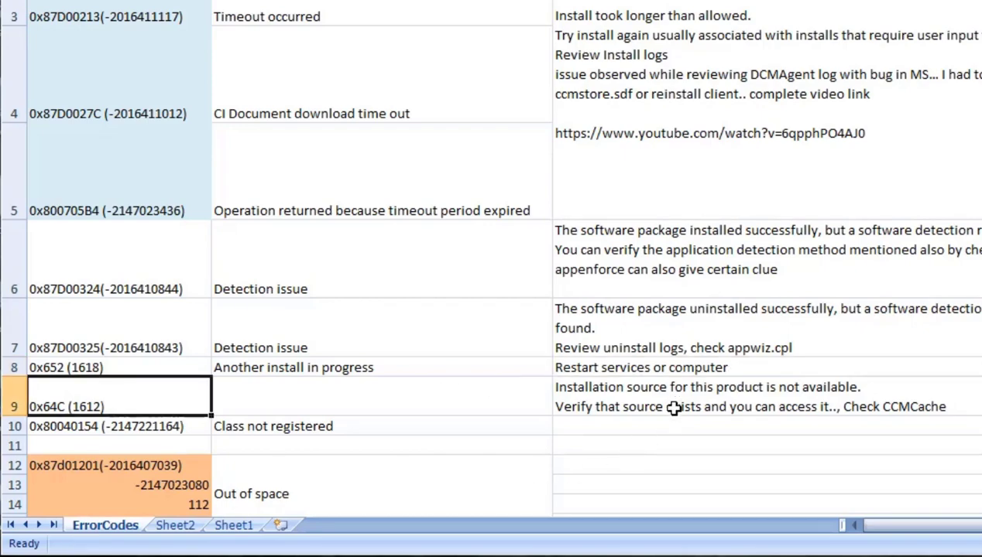
pyautogui.click(673, 407)
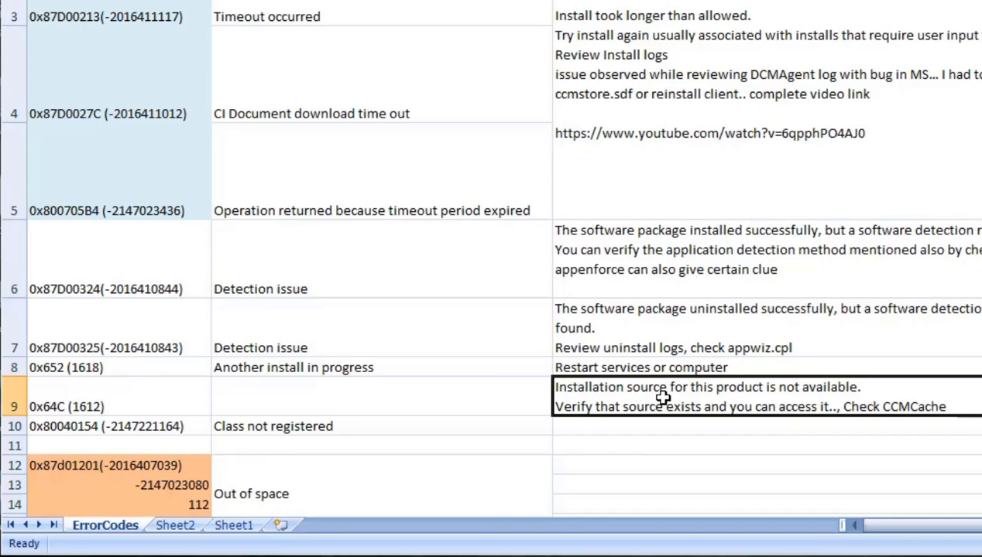
pyautogui.moveTo(663, 403)
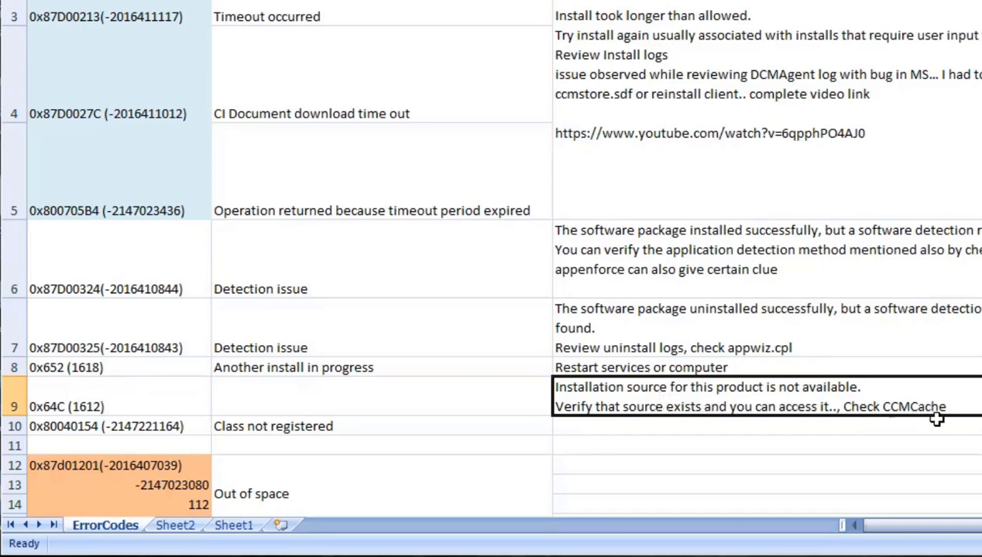
pyautogui.moveTo(960, 419)
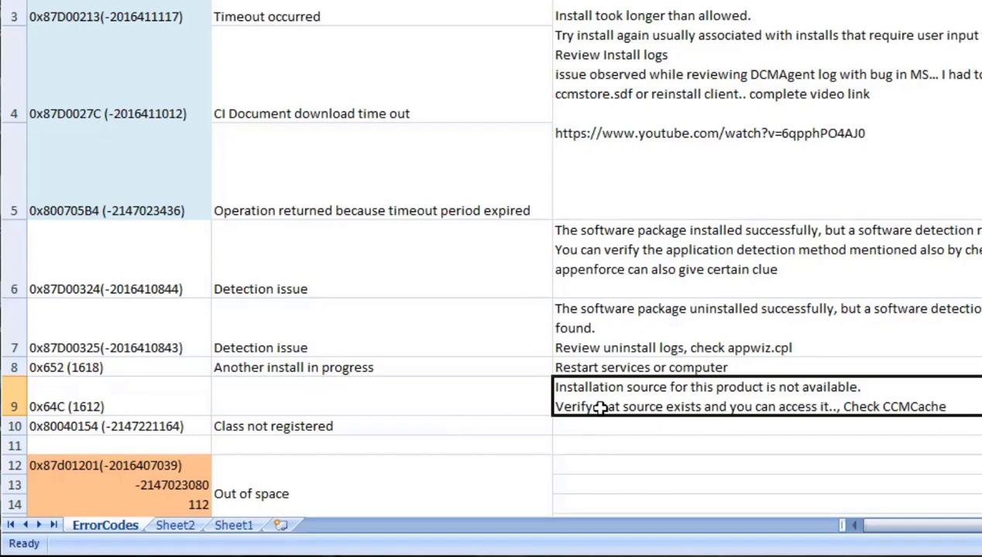
pyautogui.click(116, 426)
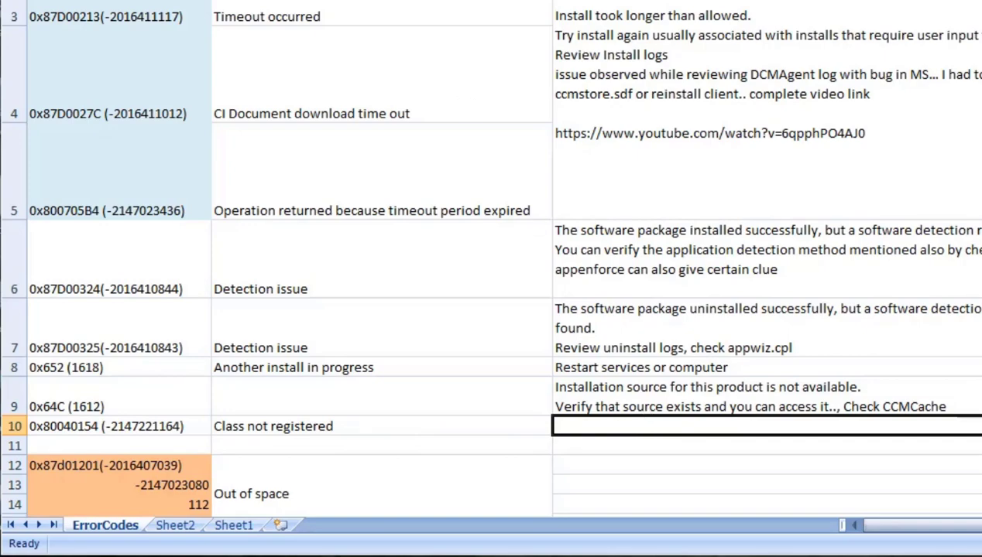
# - Enter 'WMI Repair, CCMRepair , Client Reinstall' as the observation for 0x80040154 Class not registered
pyautogui.write('WMI Repair, CCMRepair , Client Reinstall')
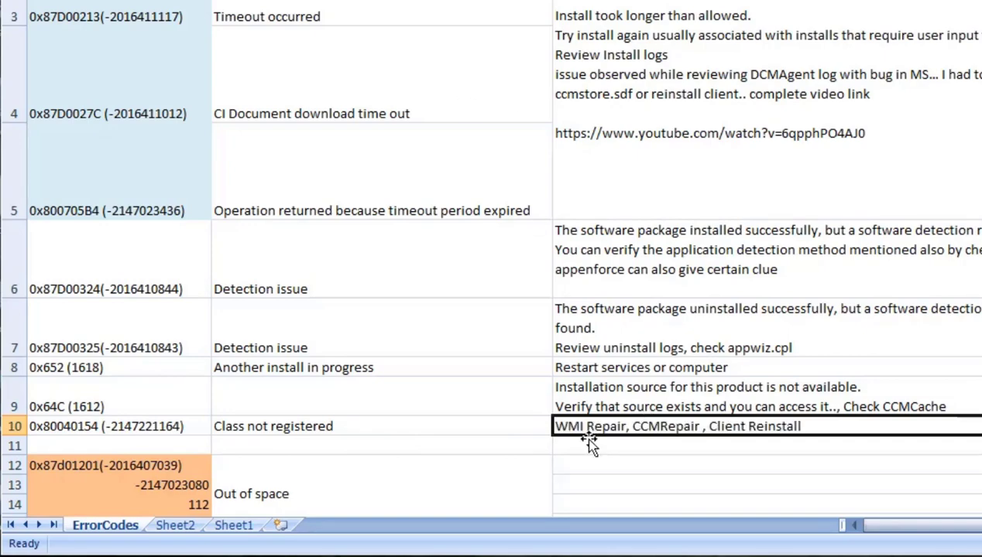
pyautogui.moveTo(604, 428)
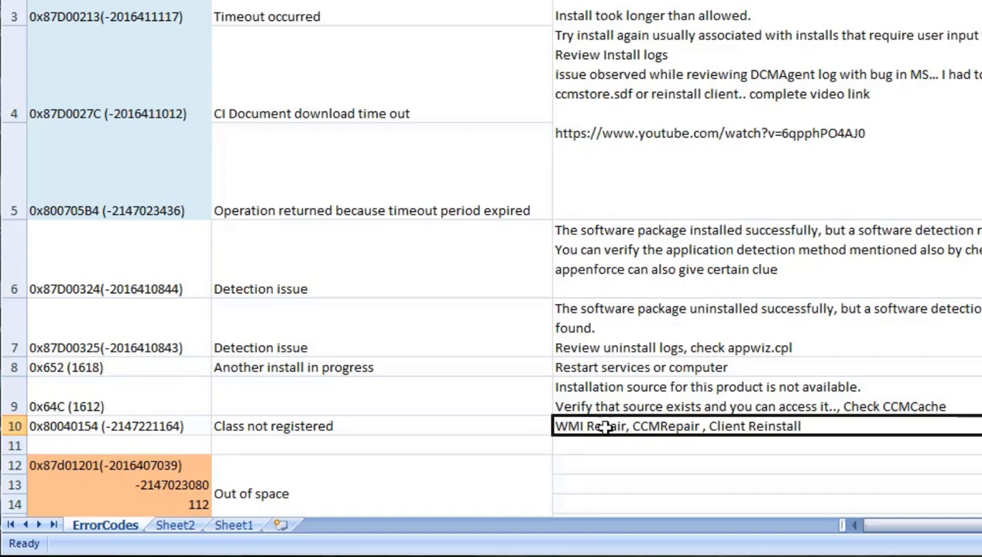
pyautogui.moveTo(779, 443)
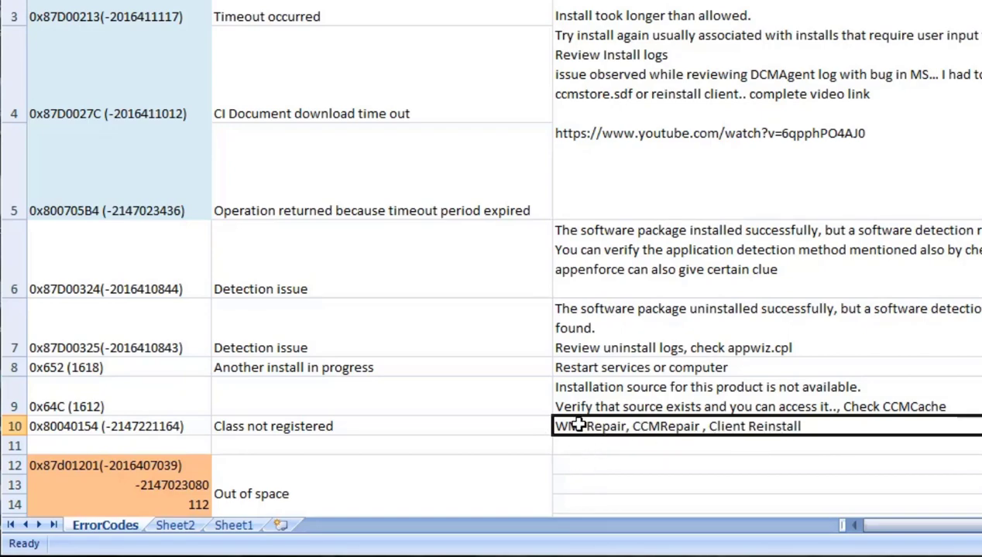
pyautogui.moveTo(777, 427)
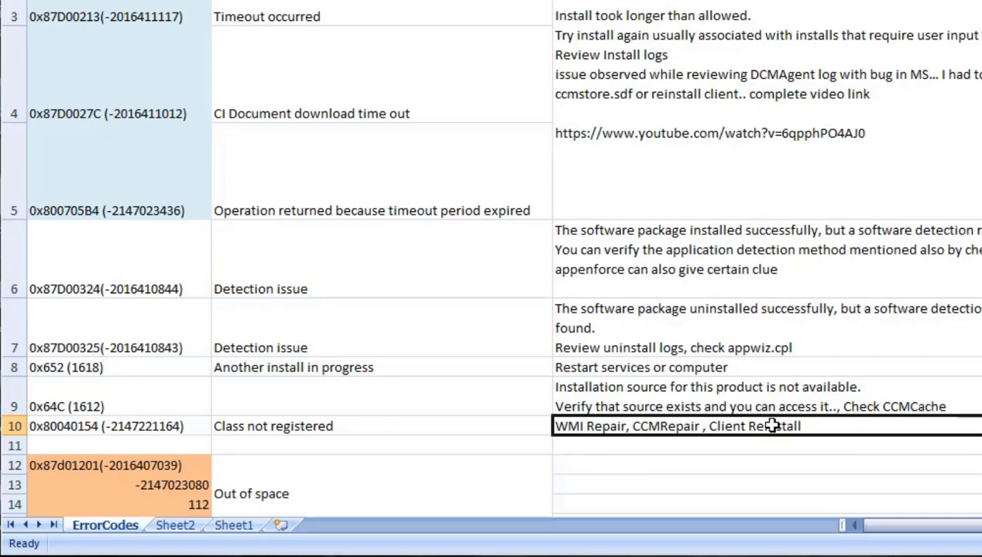
pyautogui.moveTo(589, 446)
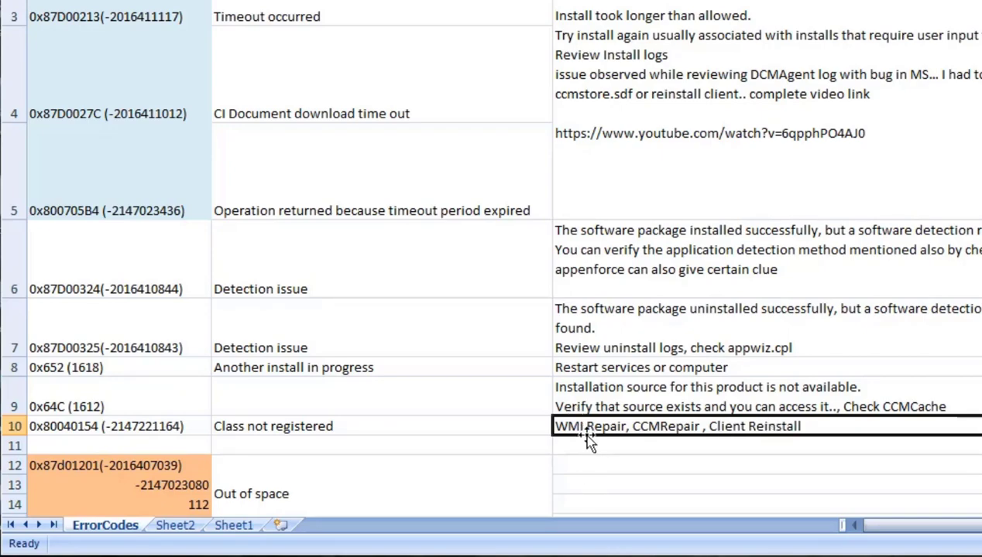
pyautogui.moveTo(788, 442)
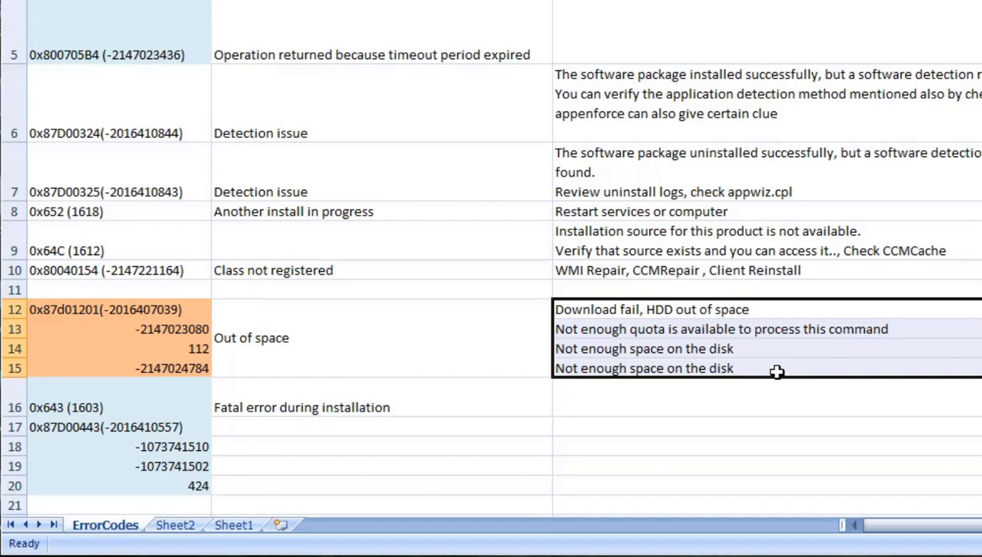
pyautogui.moveTo(768, 369)
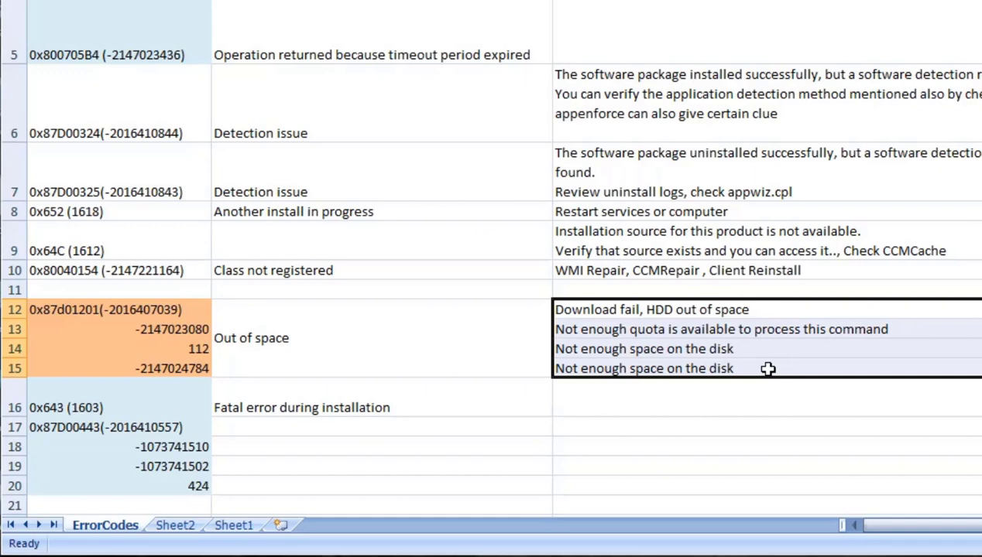
pyautogui.moveTo(746, 368)
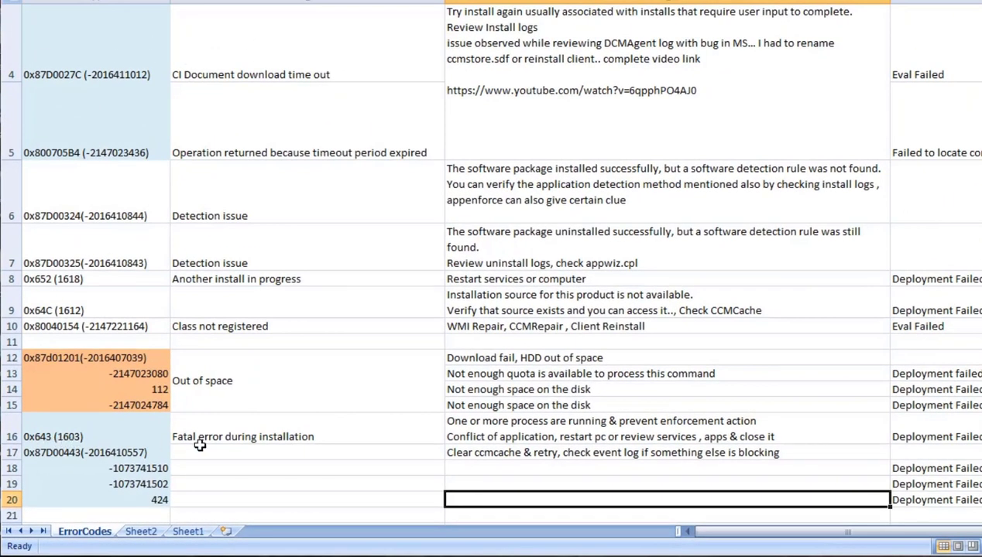
pyautogui.moveTo(463, 467)
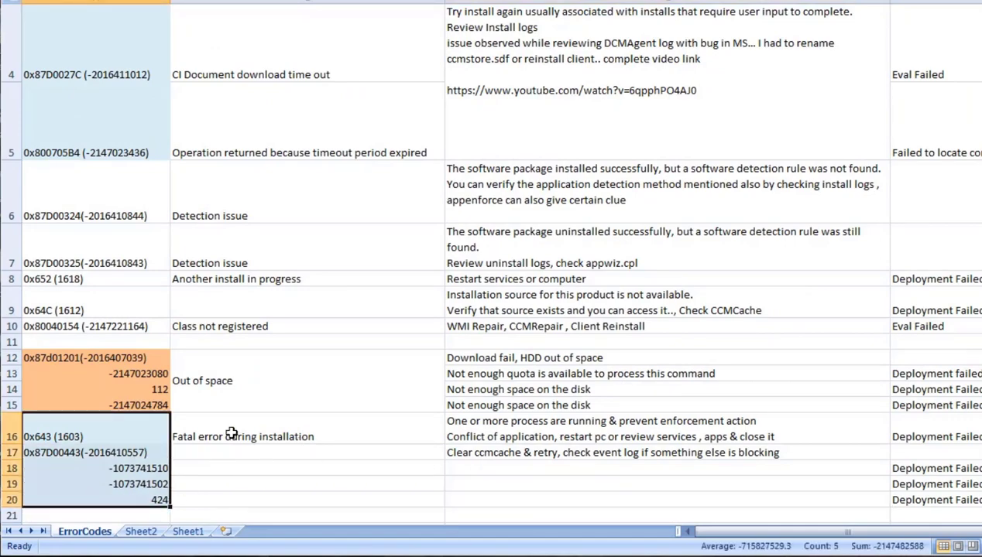
pyautogui.moveTo(512, 477)
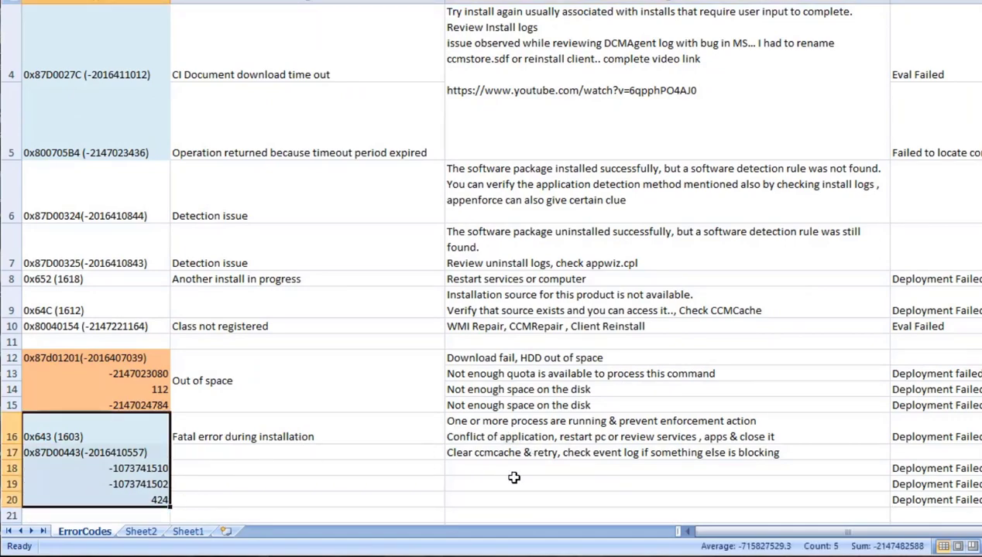
pyautogui.moveTo(514, 477)
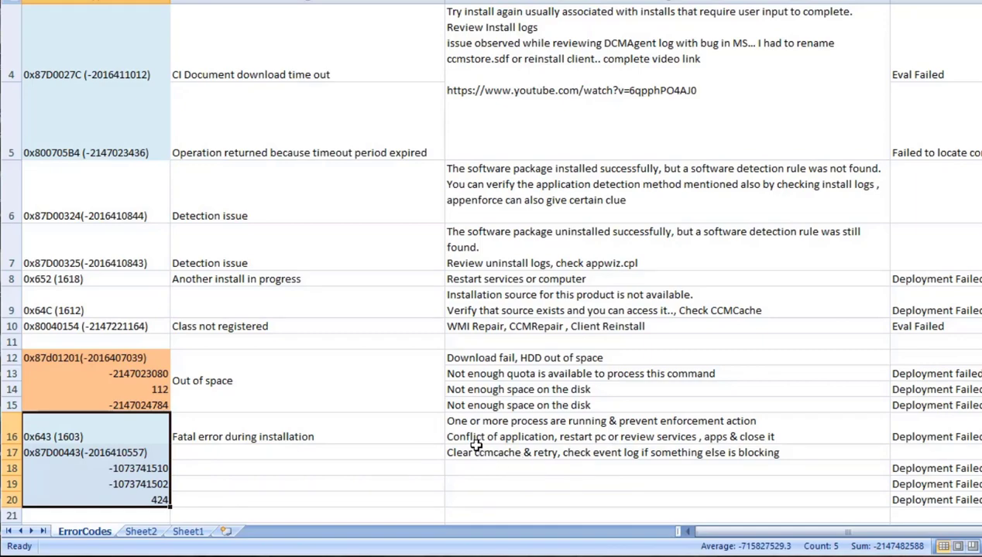
pyautogui.moveTo(495, 460)
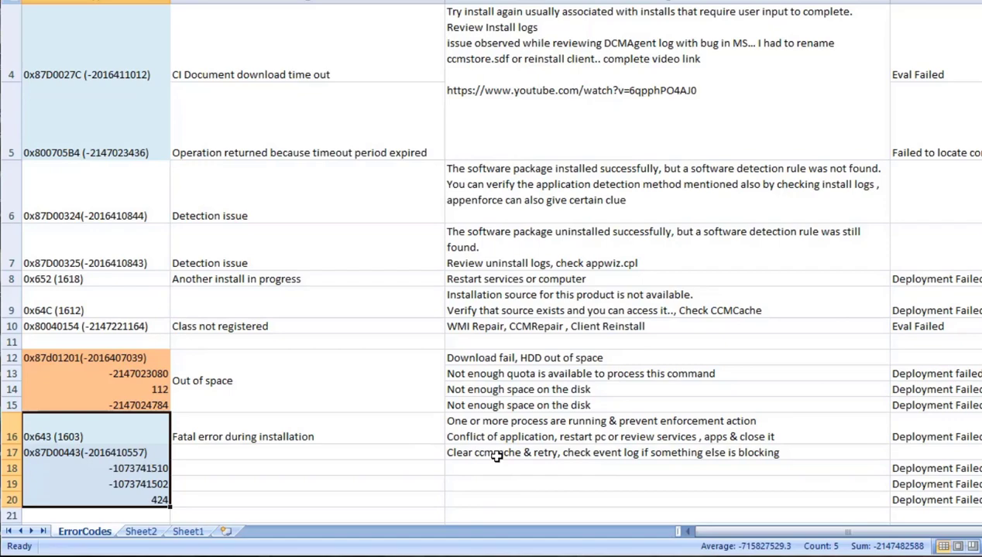
pyautogui.scroll(-3)
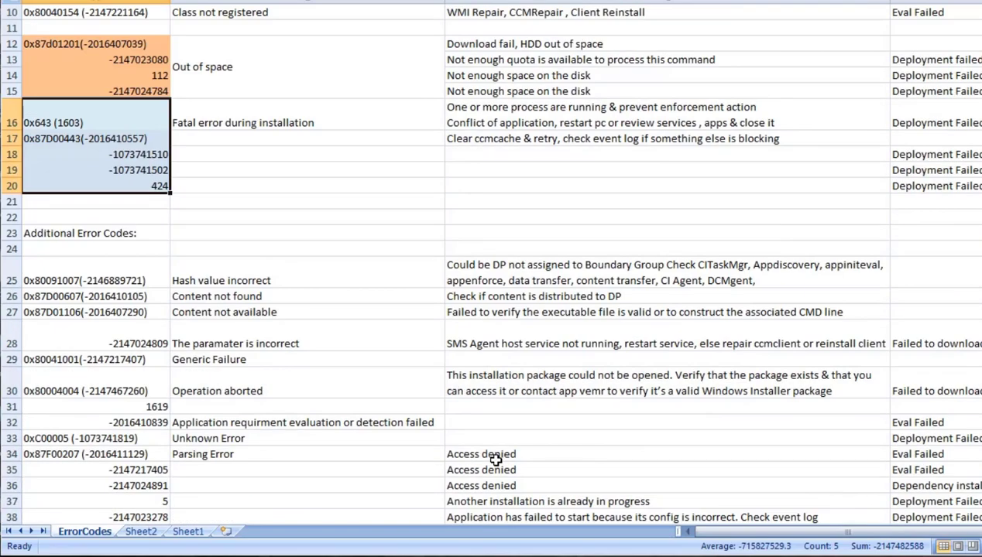
pyautogui.moveTo(151, 195)
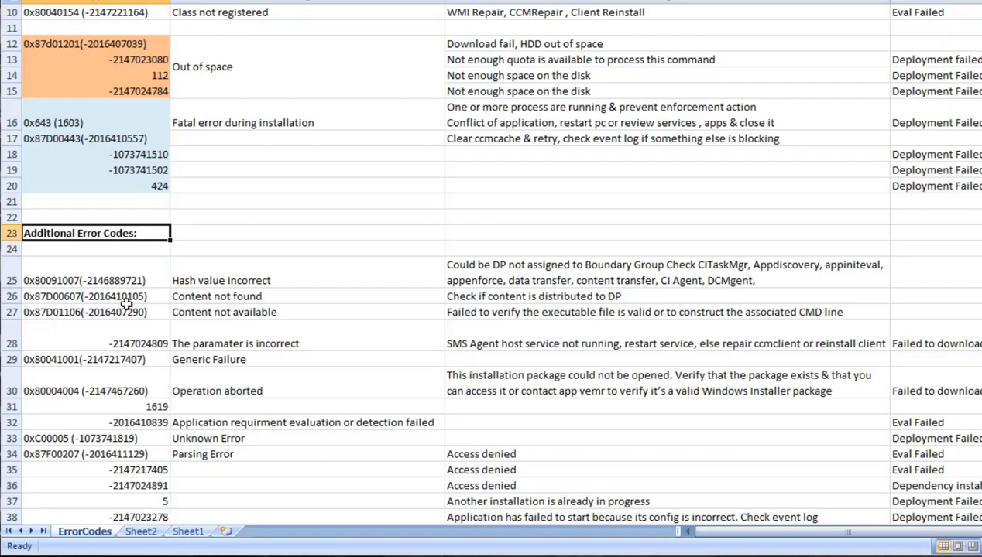
pyautogui.scroll(-3)
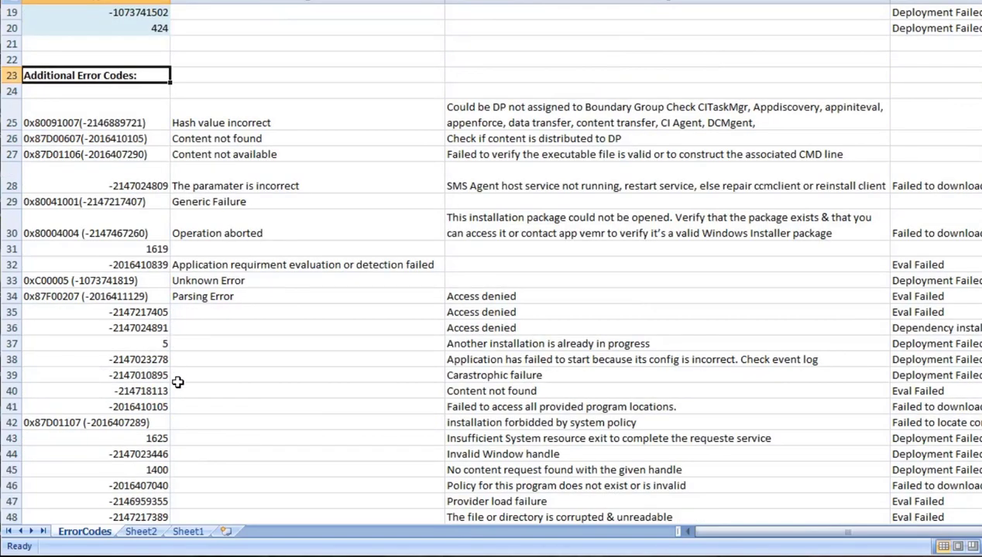
pyautogui.scroll(3)
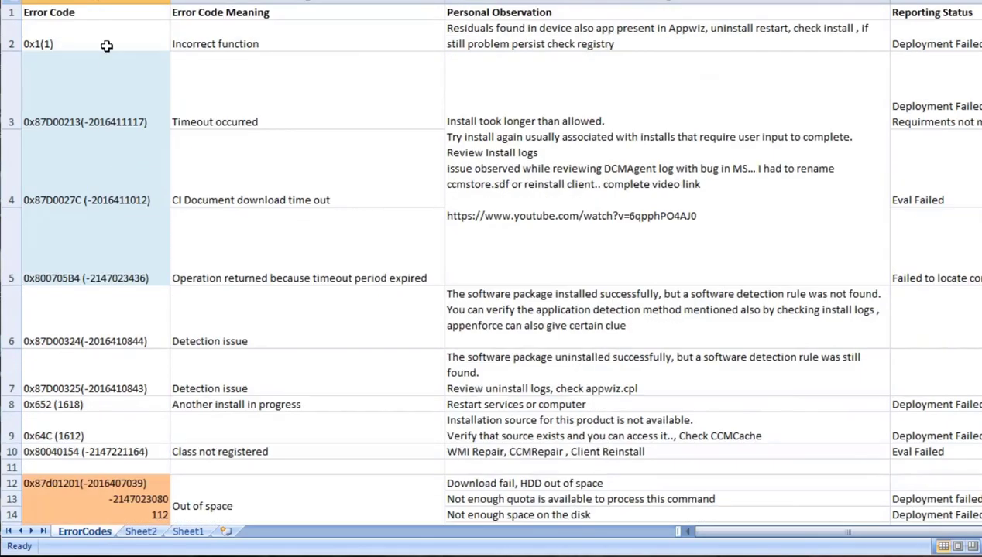
pyautogui.scroll(-3)
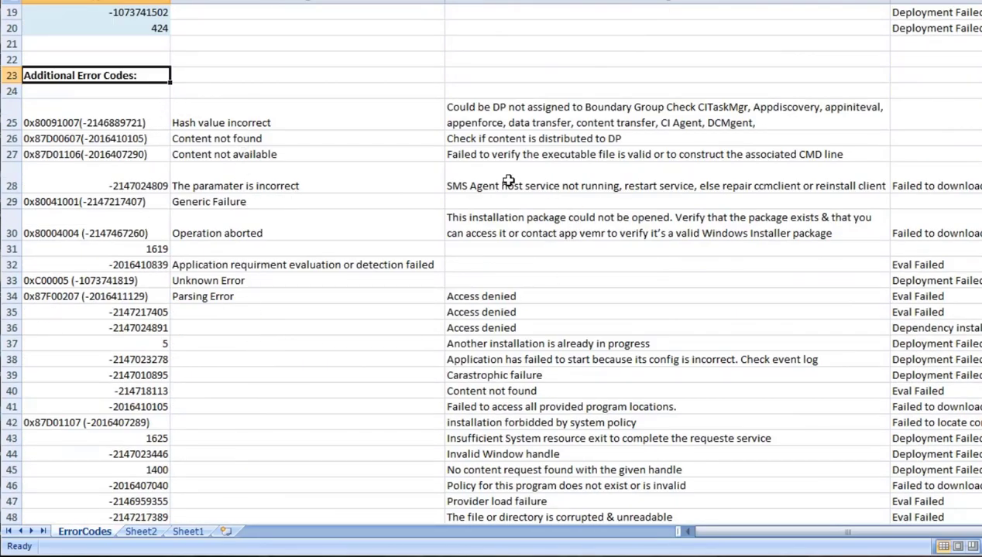
pyautogui.moveTo(442, 329)
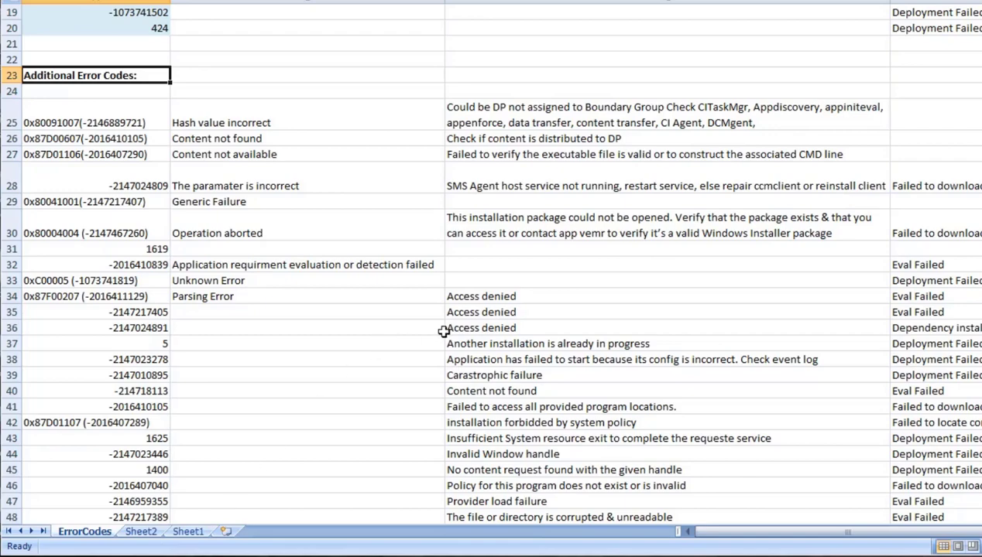
pyautogui.scroll(-3)
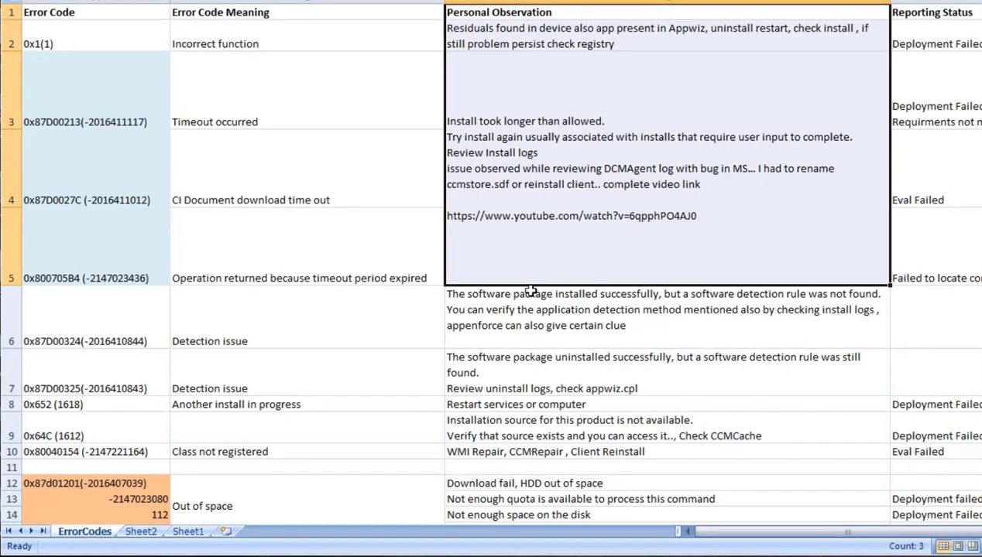
pyautogui.scroll(-3)
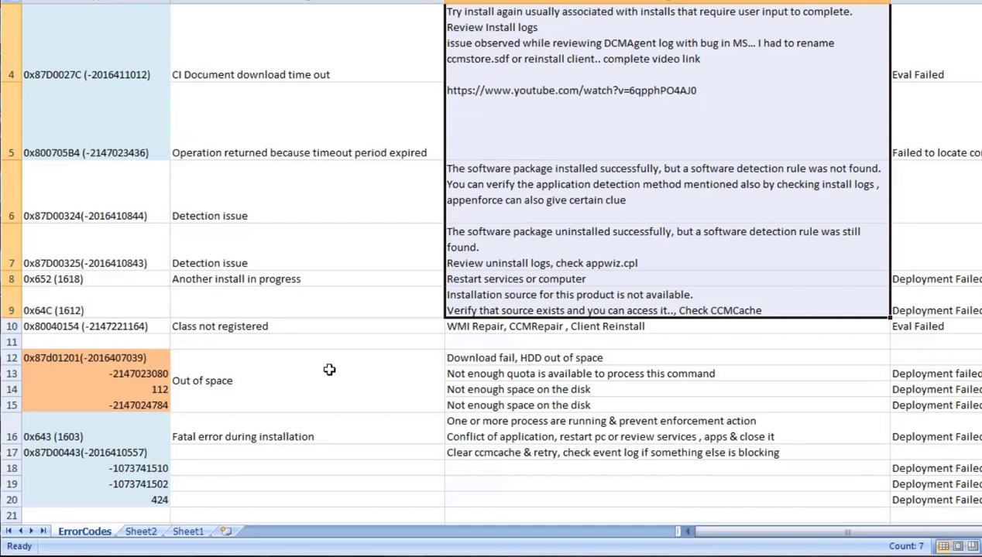
pyautogui.moveTo(173, 310)
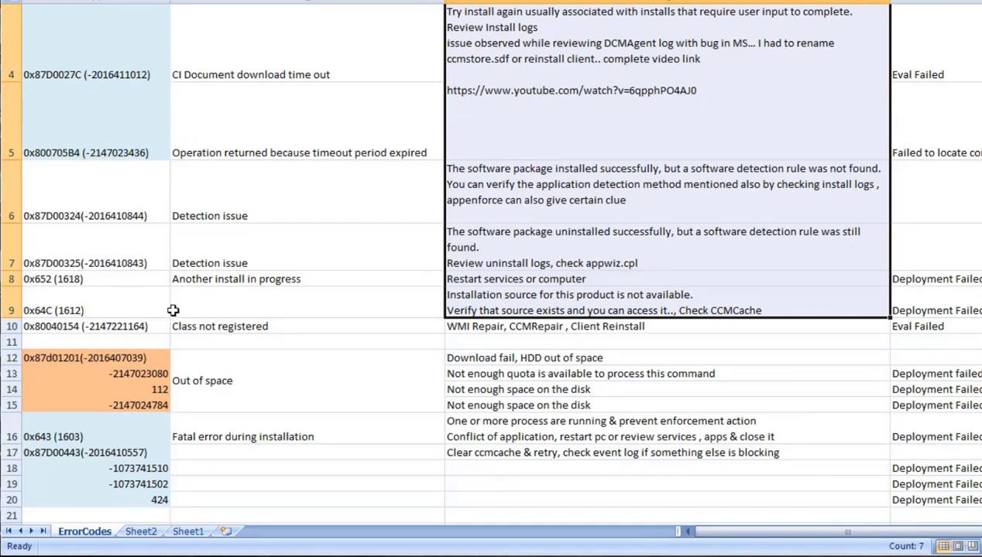
pyautogui.moveTo(366, 195)
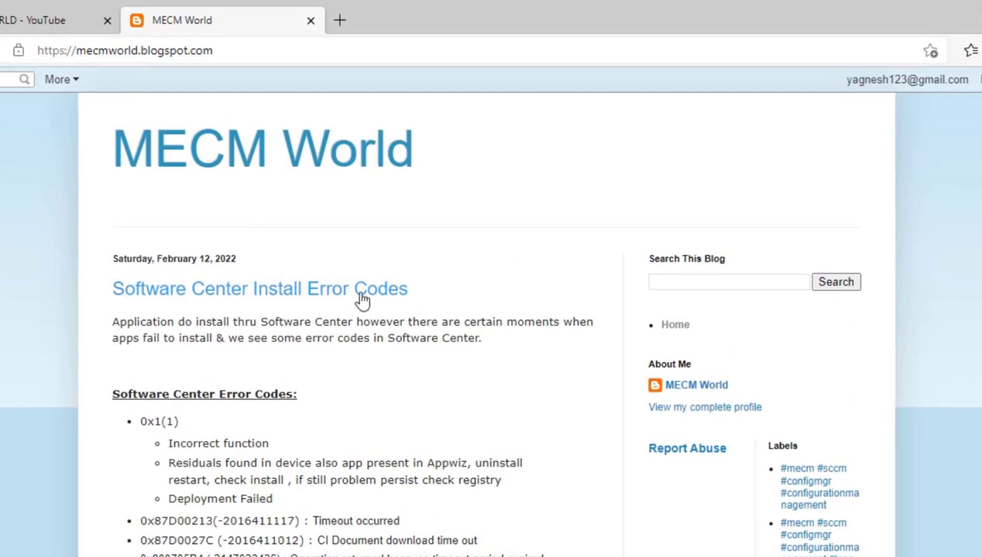
# - Scroll through the Software Center Install Error Codes post on the MECM World blog
pyautogui.scroll(-3)
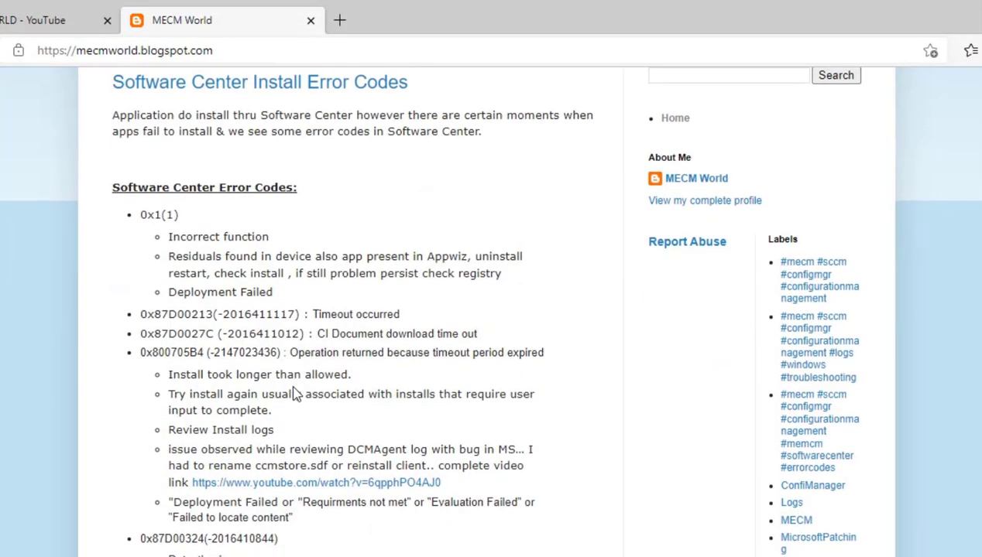
pyautogui.scroll(-3)
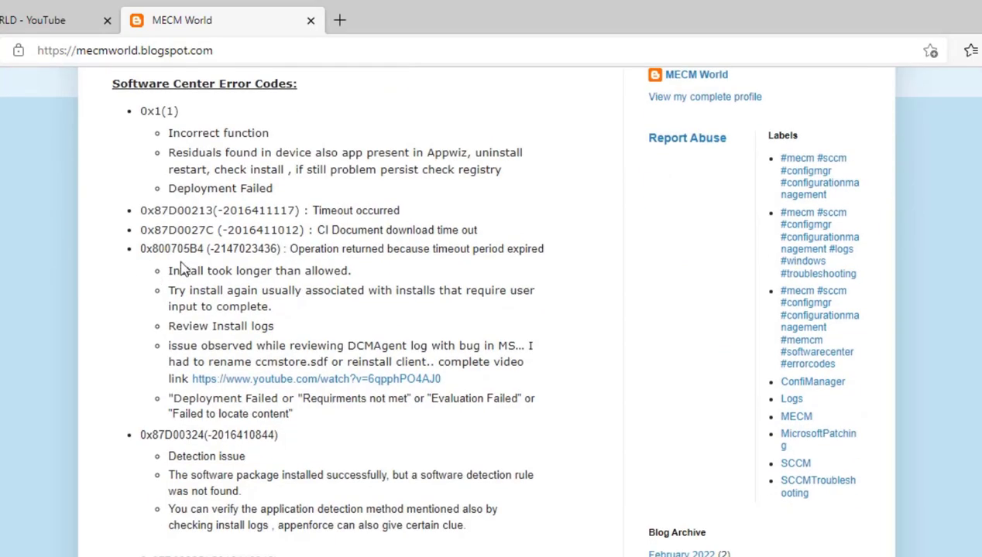
pyautogui.scroll(-3)
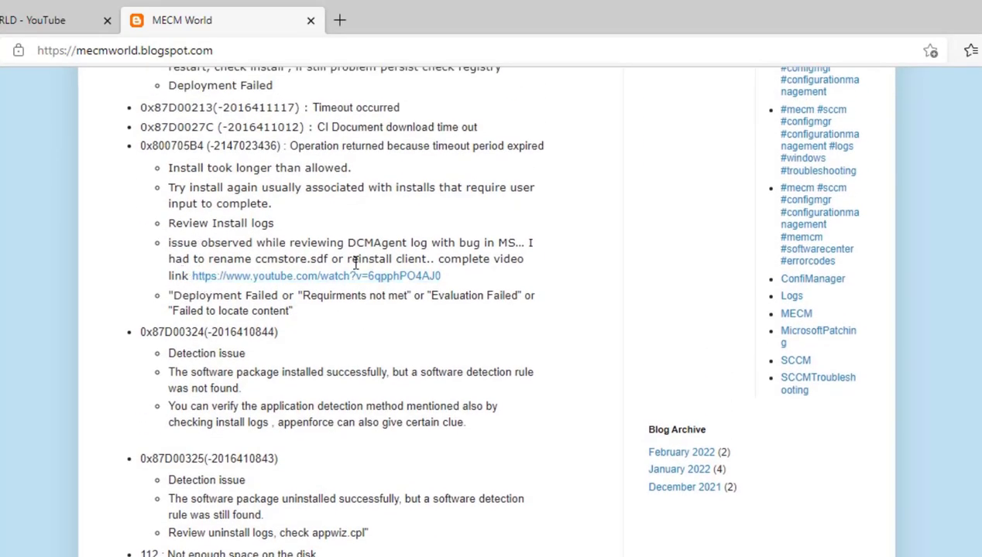
pyautogui.scroll(-3)
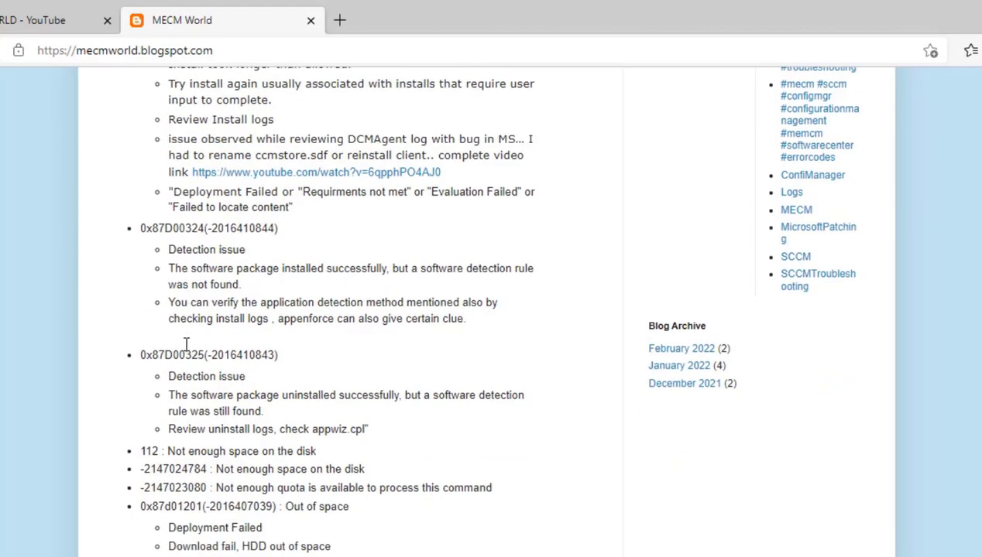
pyautogui.scroll(-3)
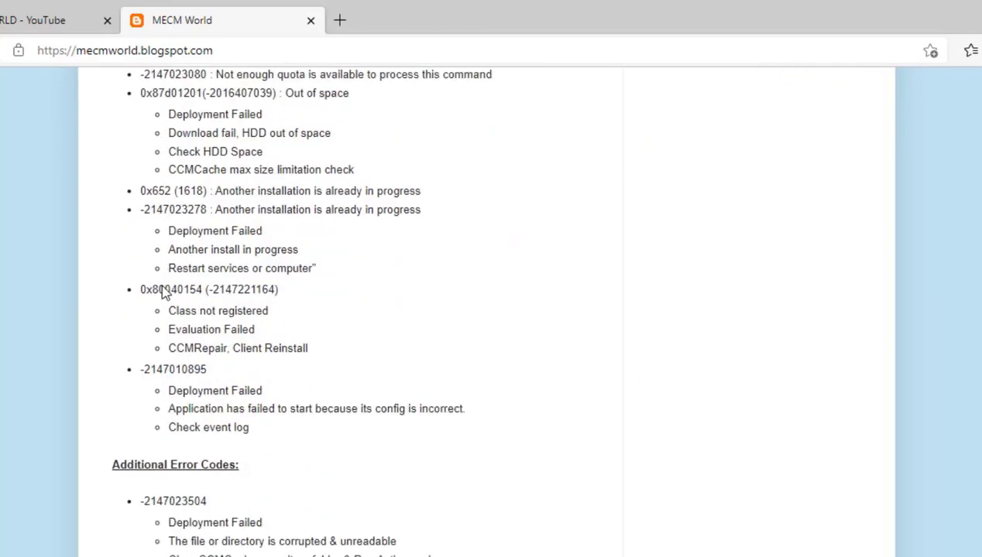
pyautogui.scroll(-3)
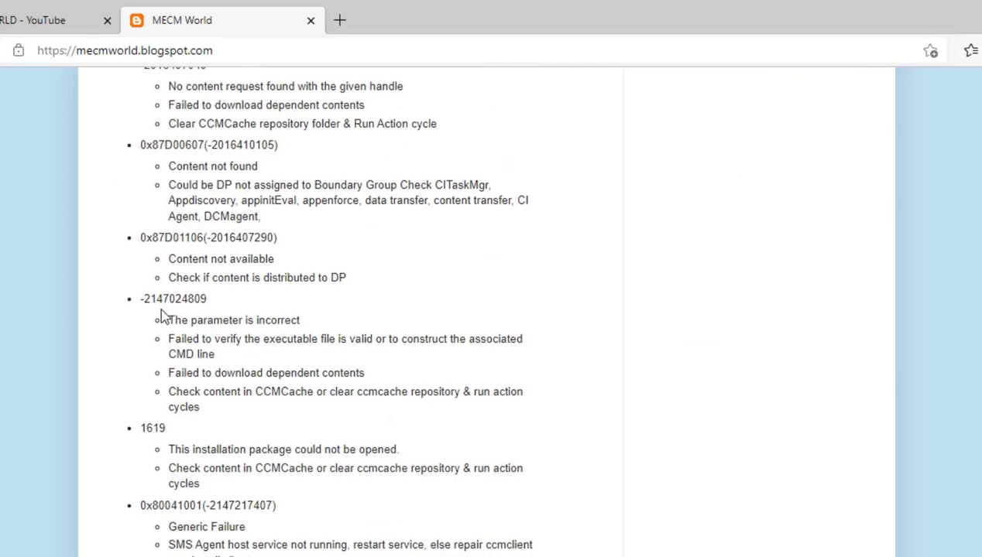
pyautogui.scroll(-3)
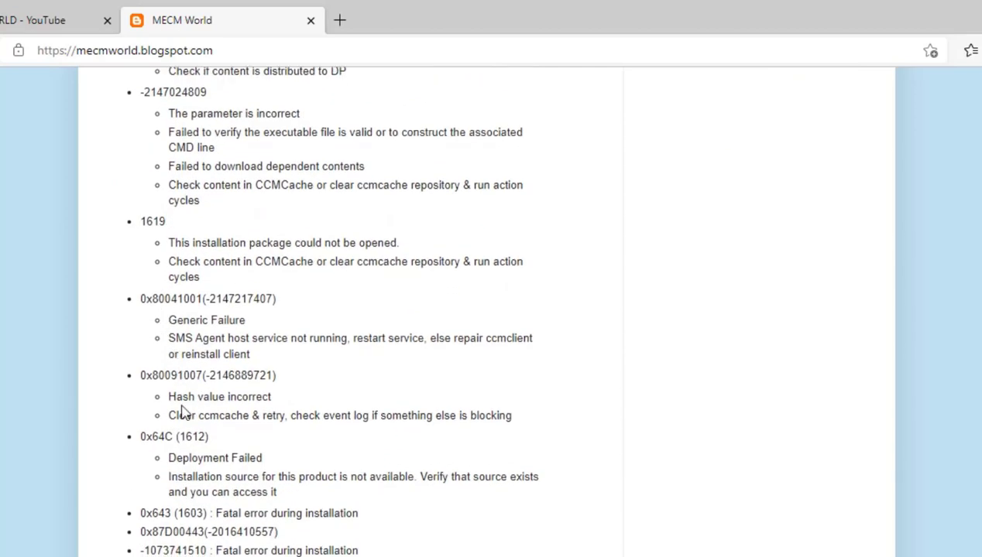
pyautogui.scroll(-3)
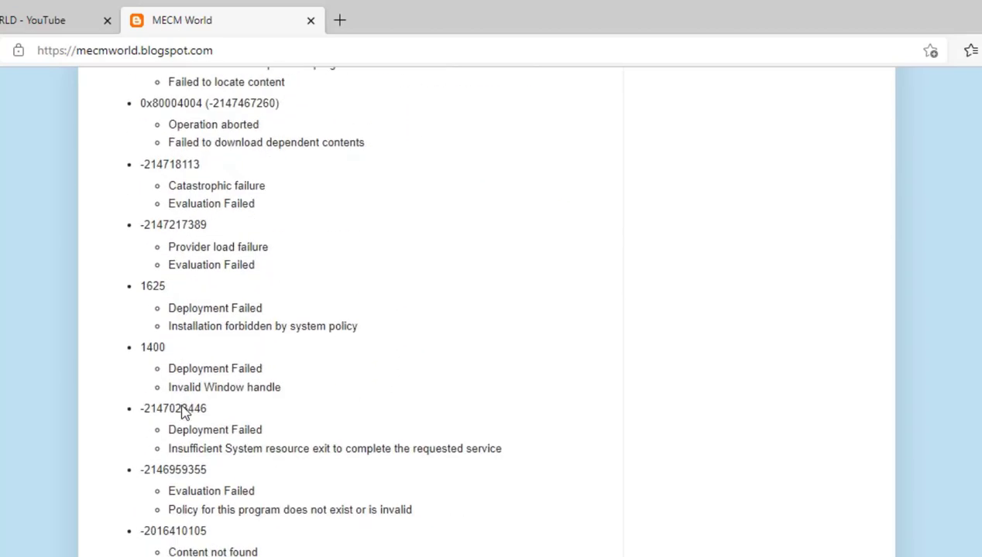
pyautogui.scroll(-3)
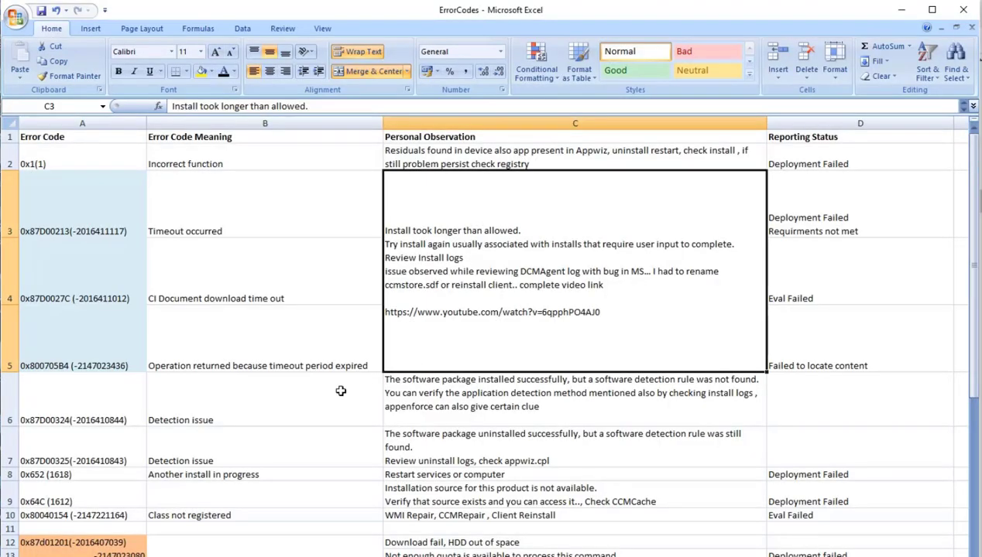
pyautogui.moveTo(332, 376)
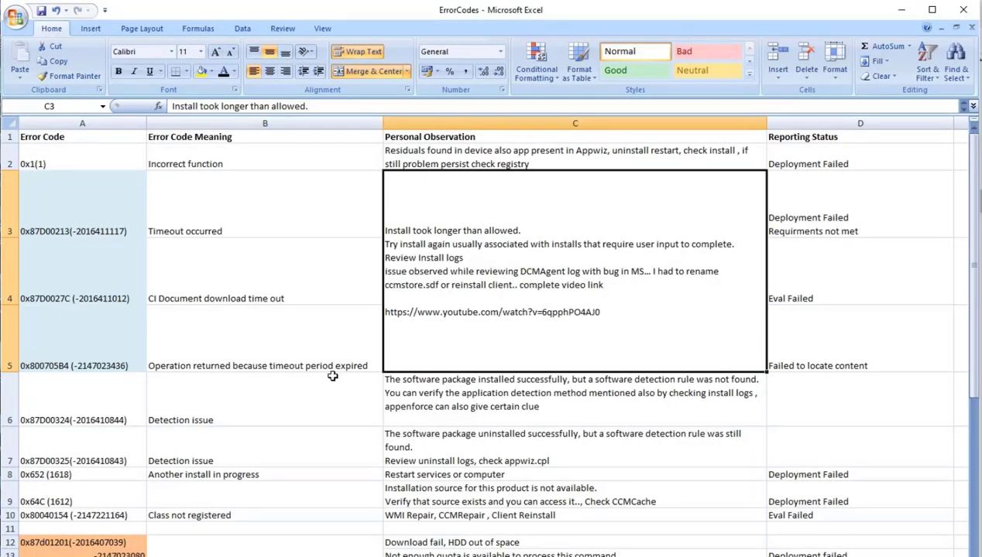
pyautogui.moveTo(319, 366)
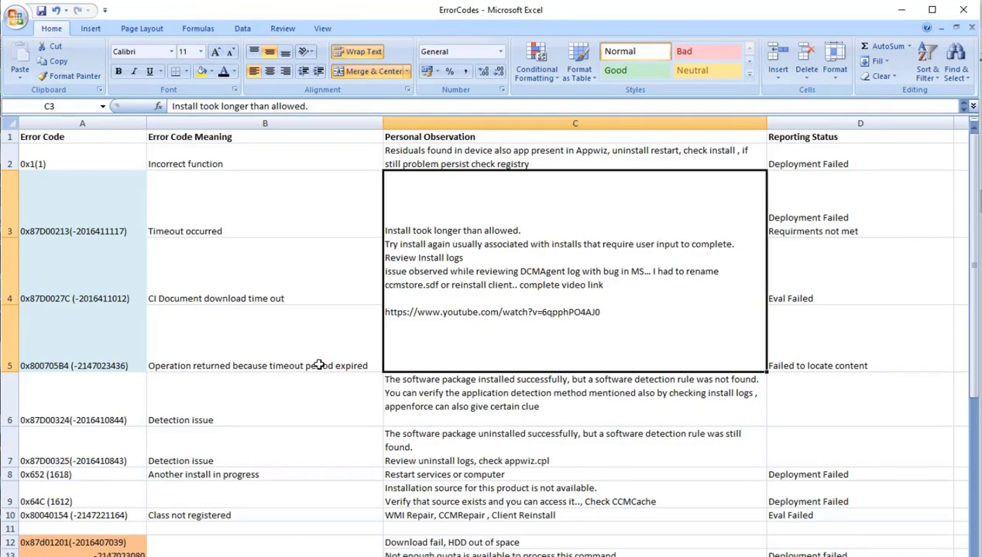